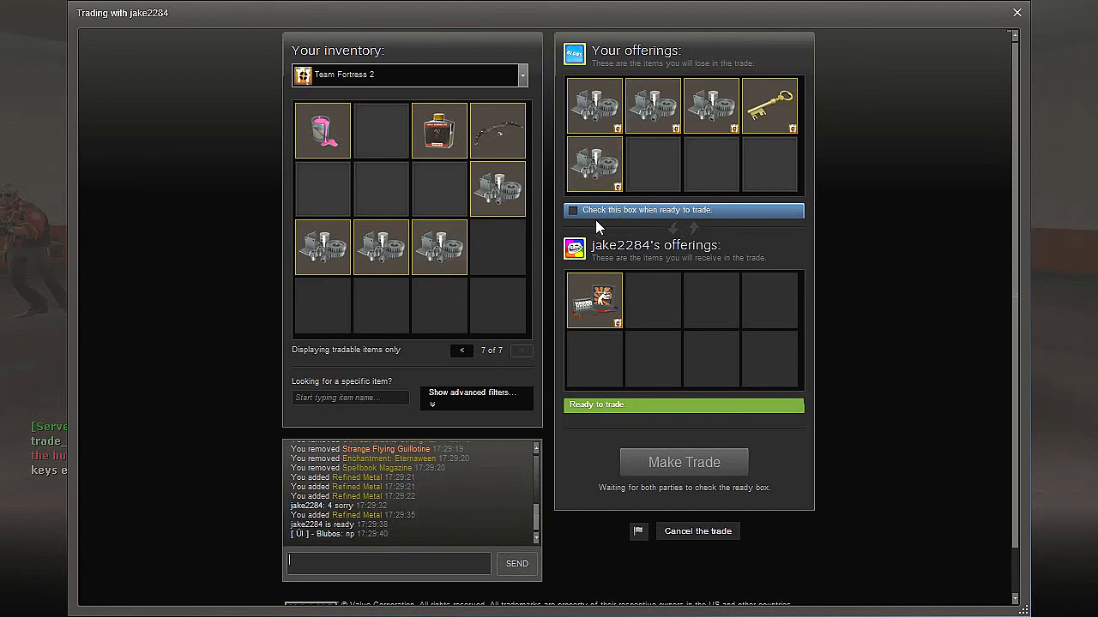
Step: Finish the Refined Metal and key trade for Strange Part: Headshot Kills, closing the summary
{"action": "left_click", "coordinate": [572, 210]}
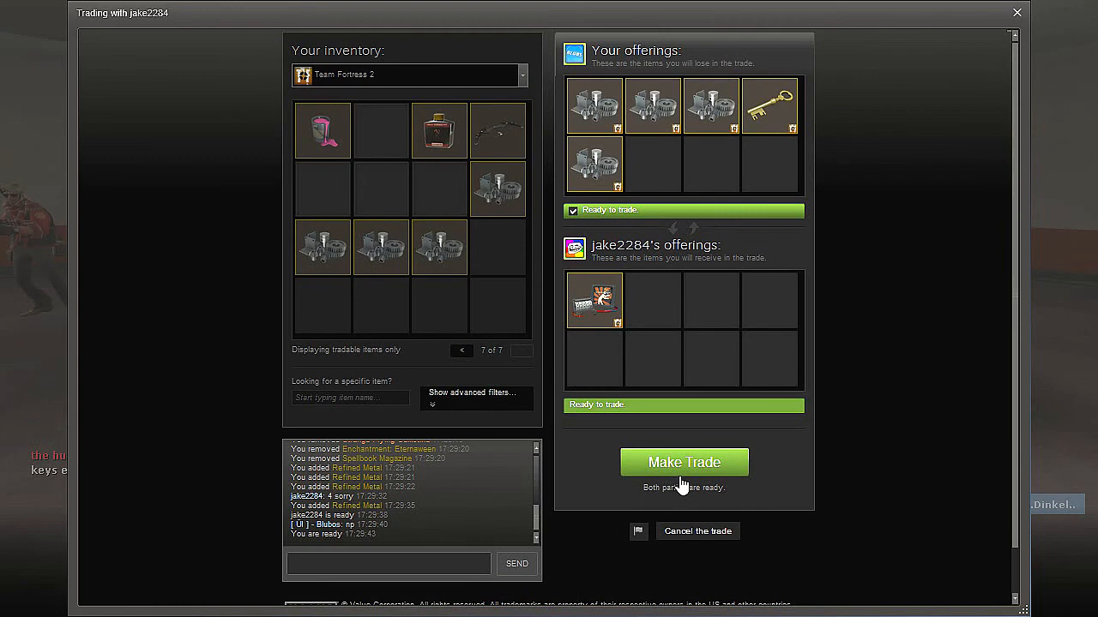
{"action": "left_click", "coordinate": [684, 462]}
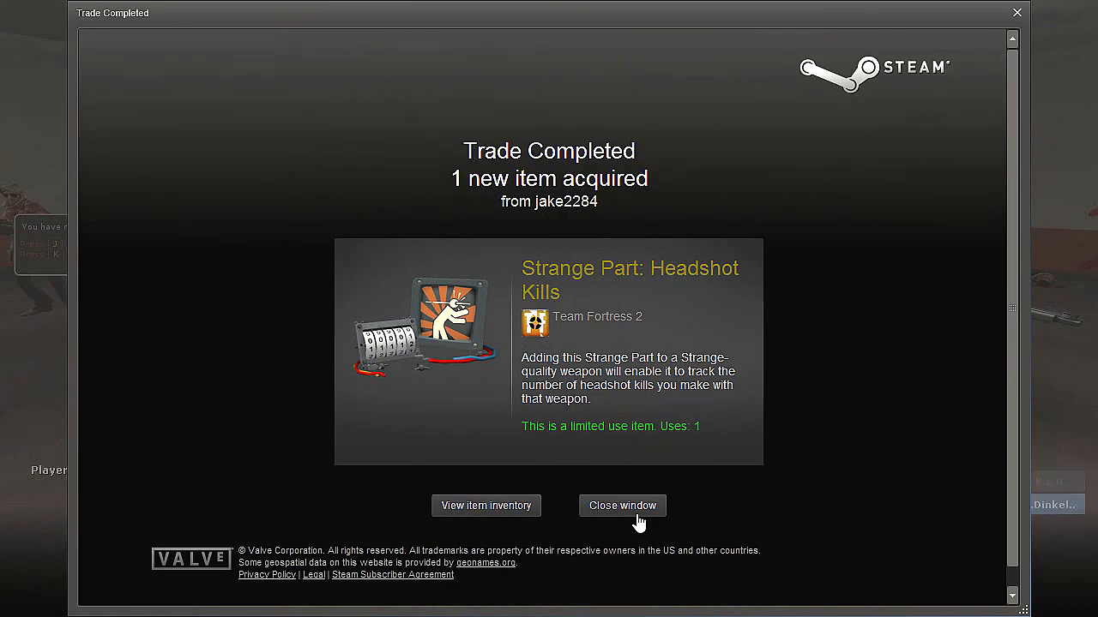
{"action": "left_click", "coordinate": [622, 505]}
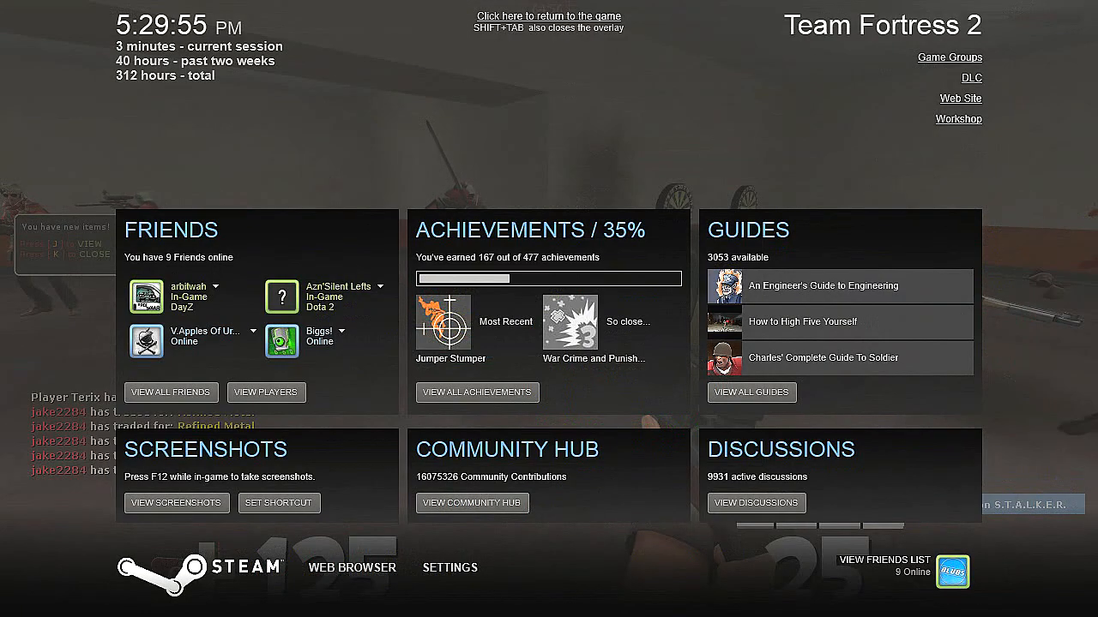
Step: Mark ready and confirm the HYPNOTOAD trade of The Fortified Compound and scrap for metal
{"action": "left_click", "coordinate": [548, 15]}
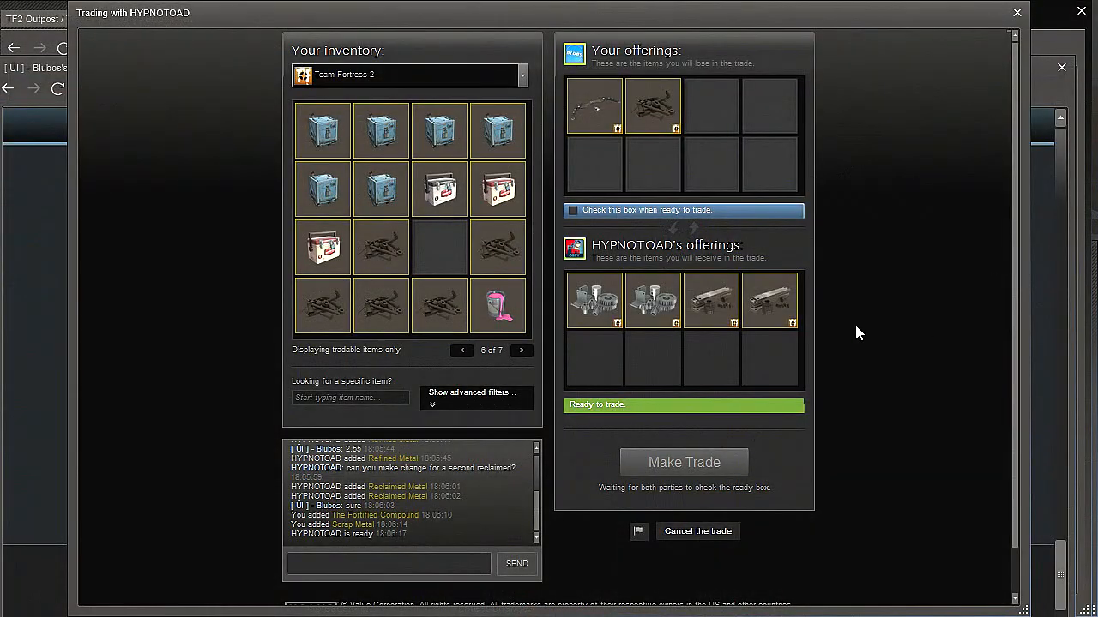
{"action": "mouse_move", "coordinate": [828, 309]}
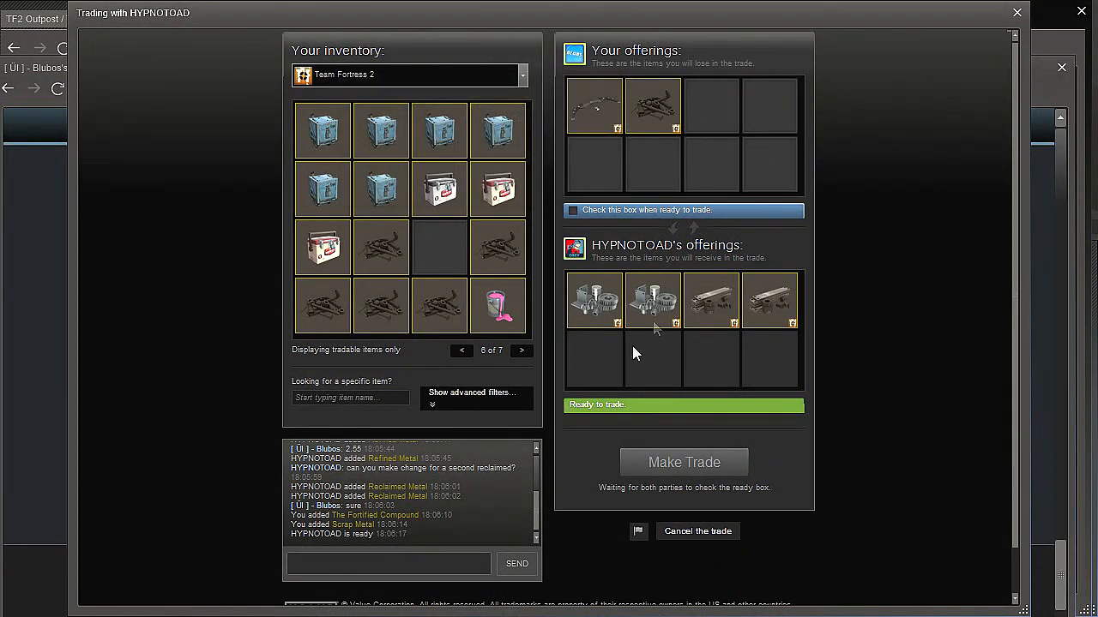
{"action": "left_click", "coordinate": [572, 210]}
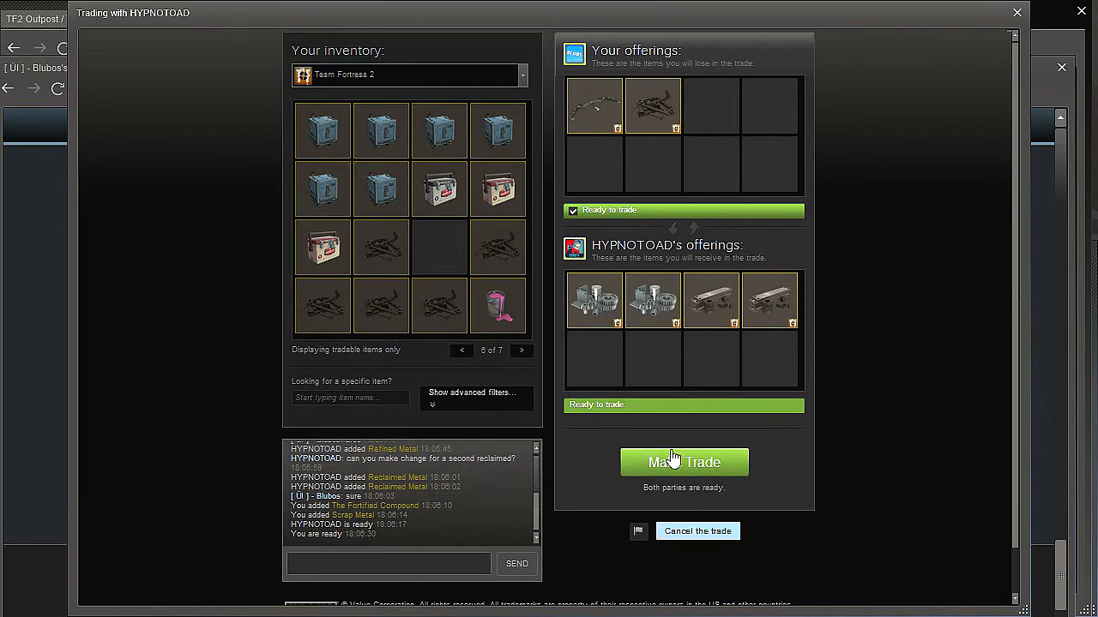
{"action": "left_click", "coordinate": [684, 463]}
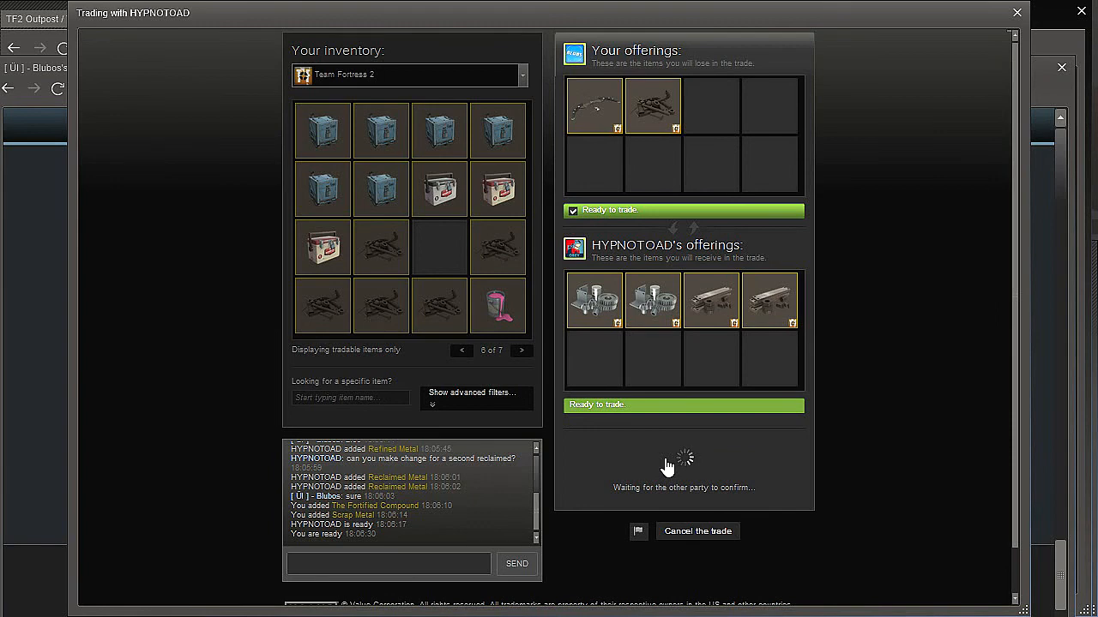
{"action": "mouse_move", "coordinate": [710, 466]}
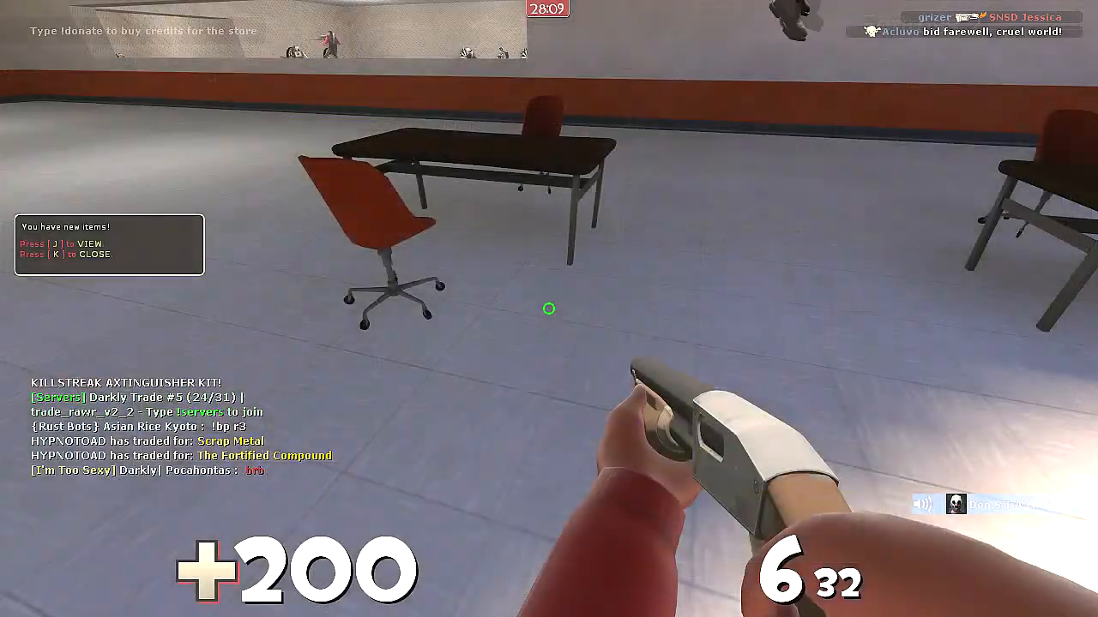
Step: View the newly received metal in the backpack and flip through its pages
{"action": "key", "text": "j"}
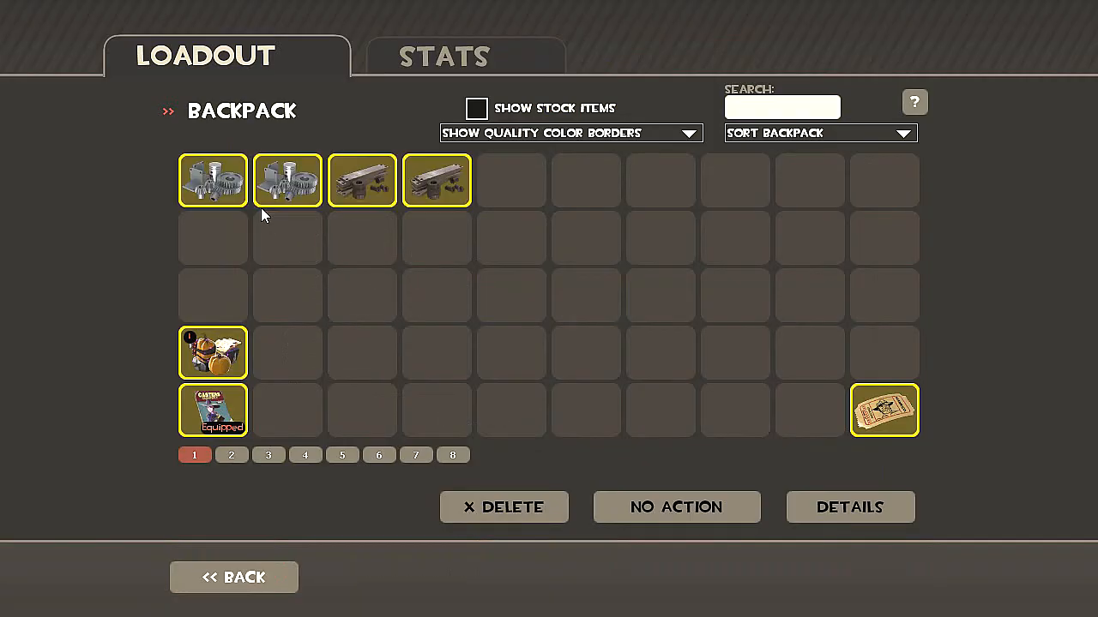
{"action": "left_click", "coordinate": [415, 455]}
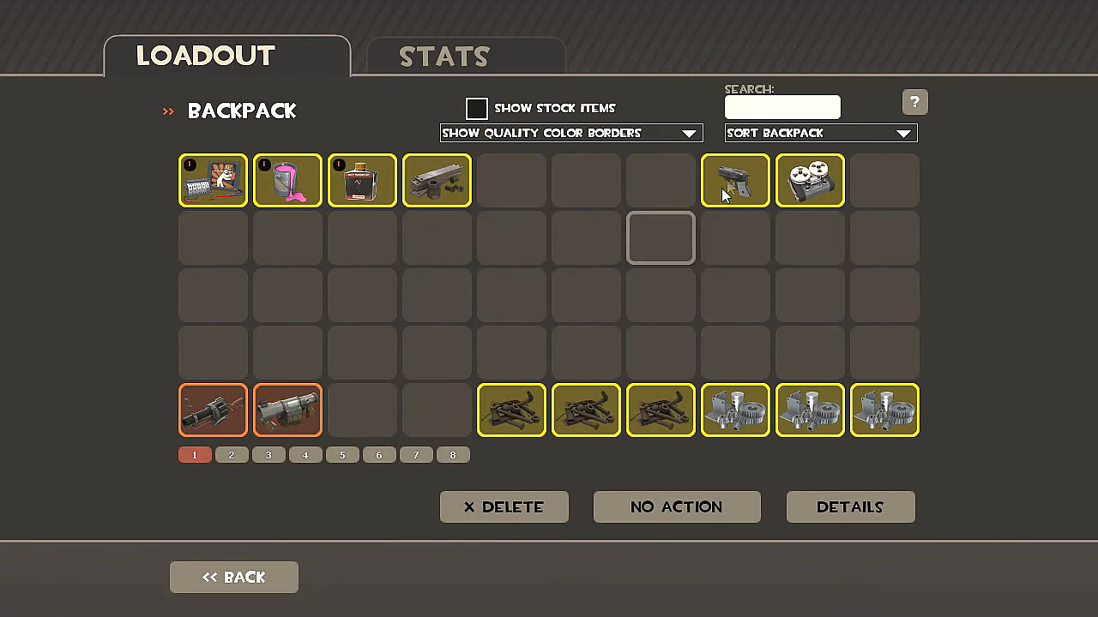
{"action": "left_click", "coordinate": [231, 455]}
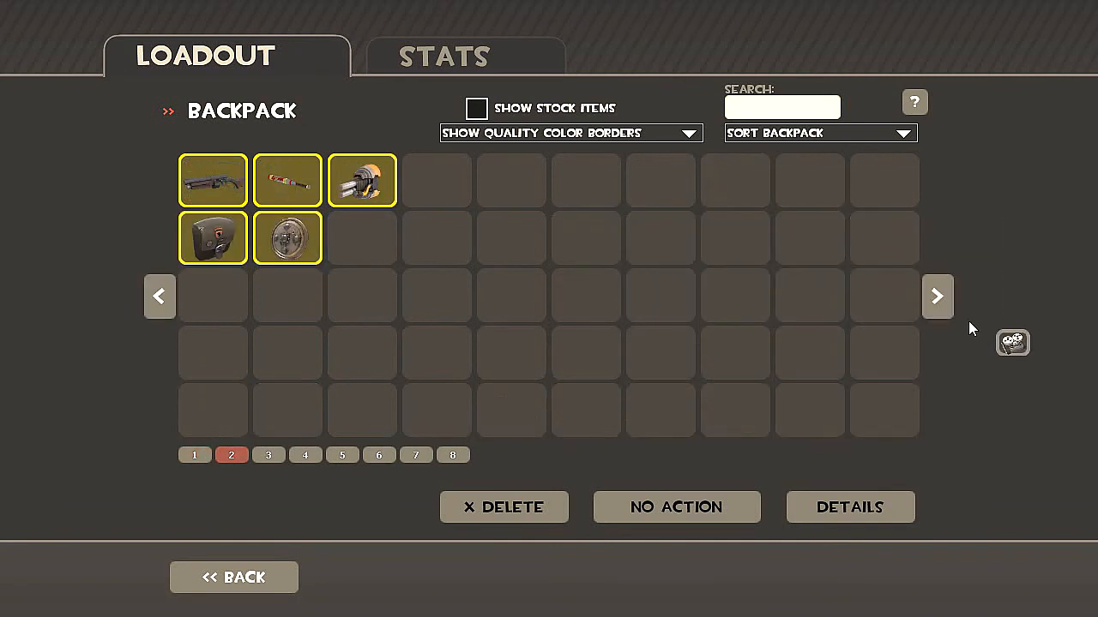
{"action": "left_click", "coordinate": [195, 455]}
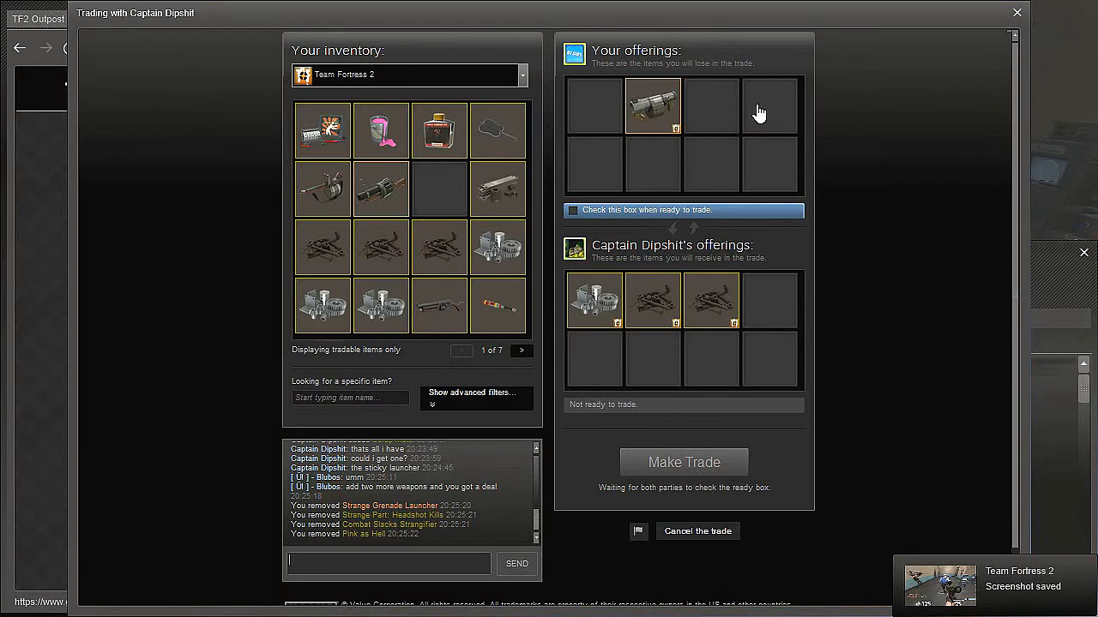
{"action": "mouse_move", "coordinate": [658, 164]}
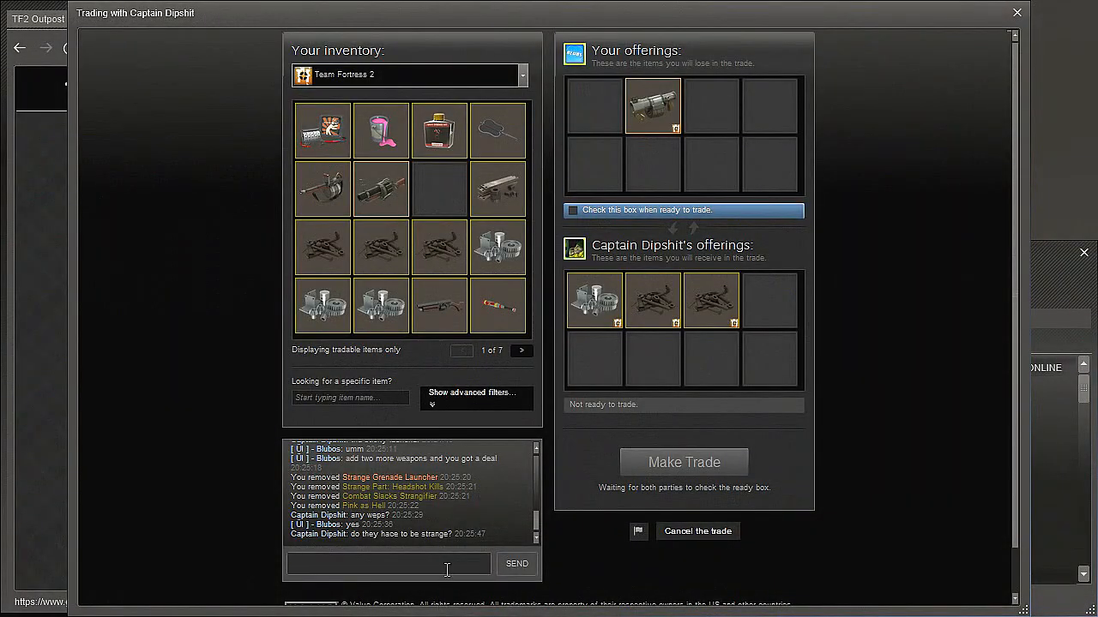
Step: Reply 'yes', 'i mean no' and 'ok i g' in trade chat, then mark ready
{"action": "left_click", "coordinate": [391, 563]}
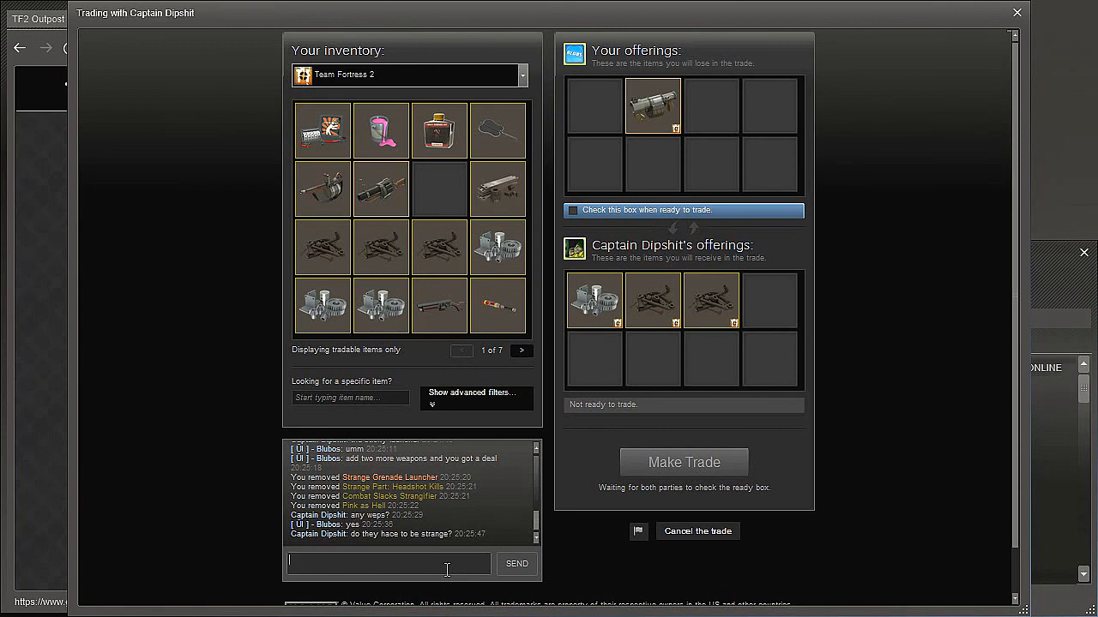
{"action": "type", "text": "yes"}
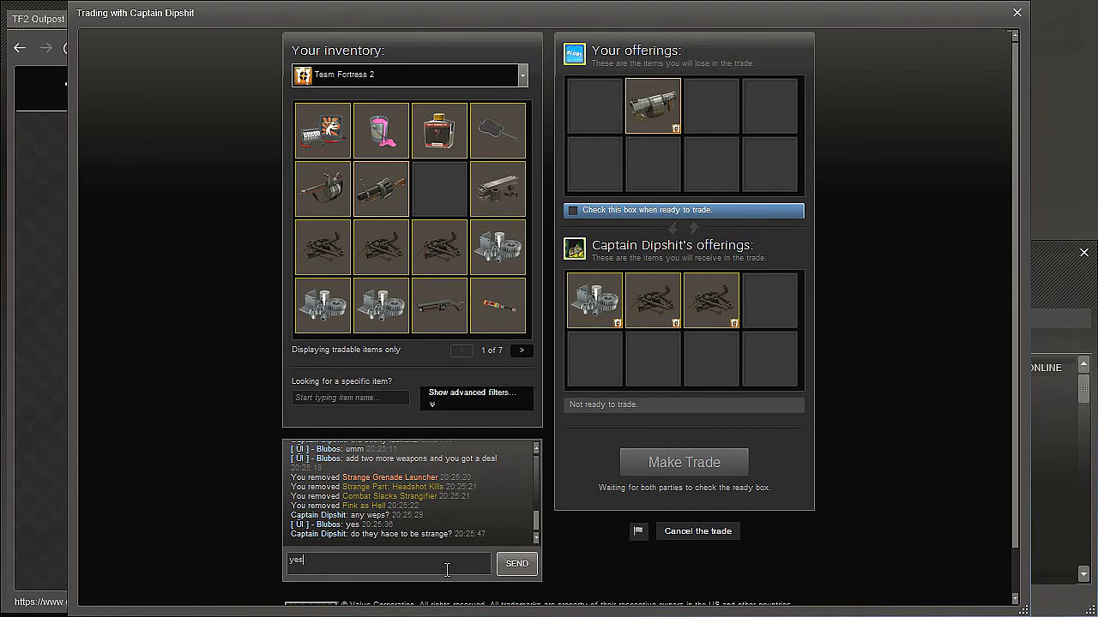
{"action": "left_click", "coordinate": [515, 564]}
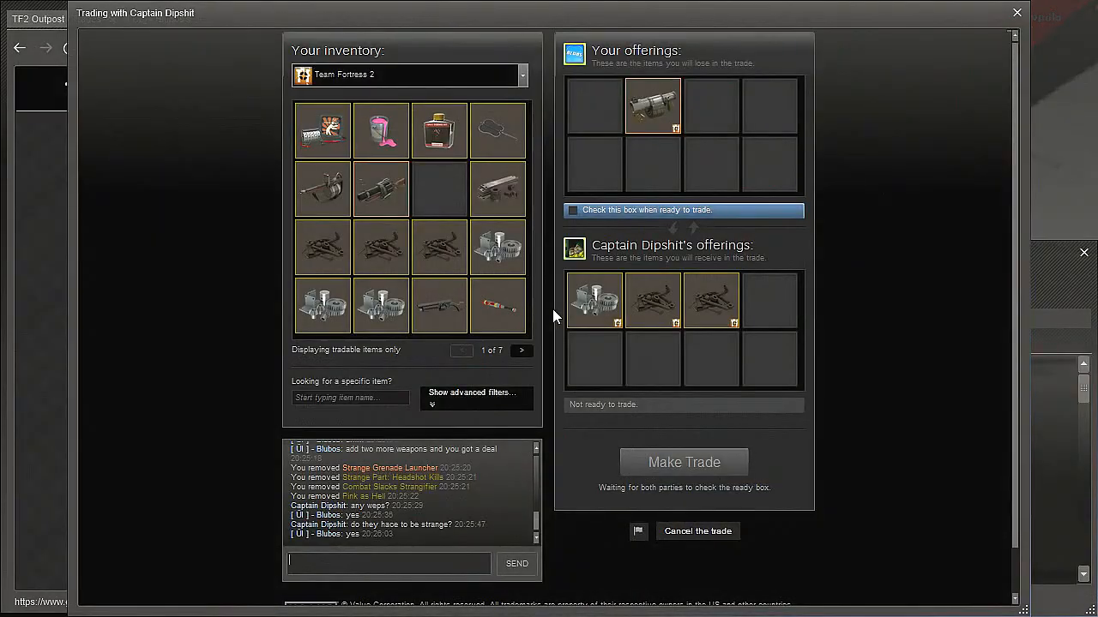
{"action": "mouse_move", "coordinate": [676, 438]}
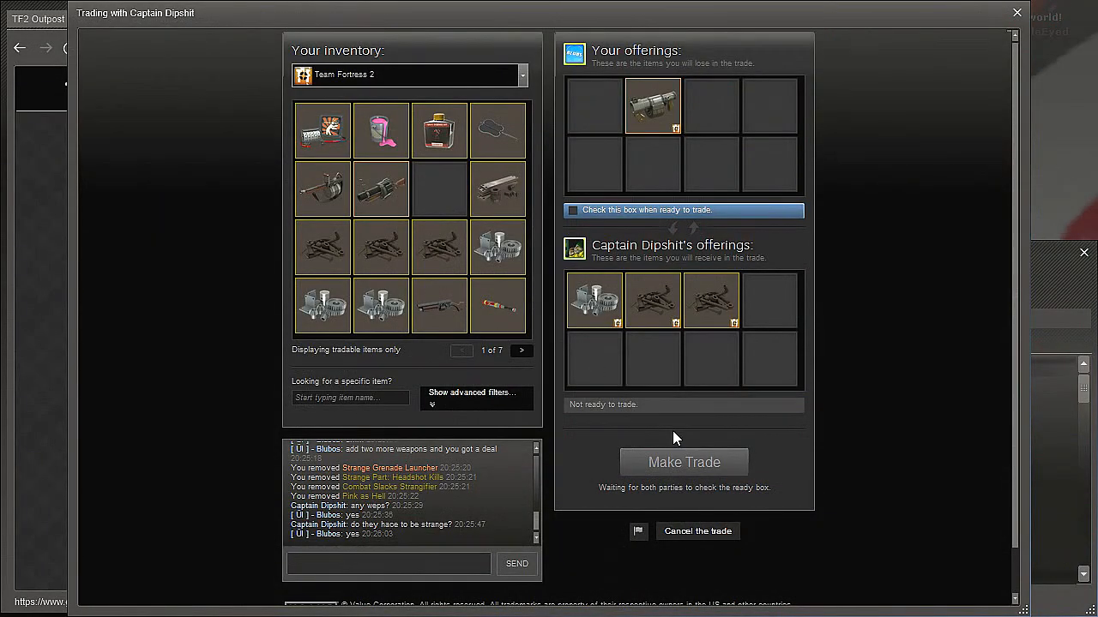
{"action": "type", "text": "i mean no"}
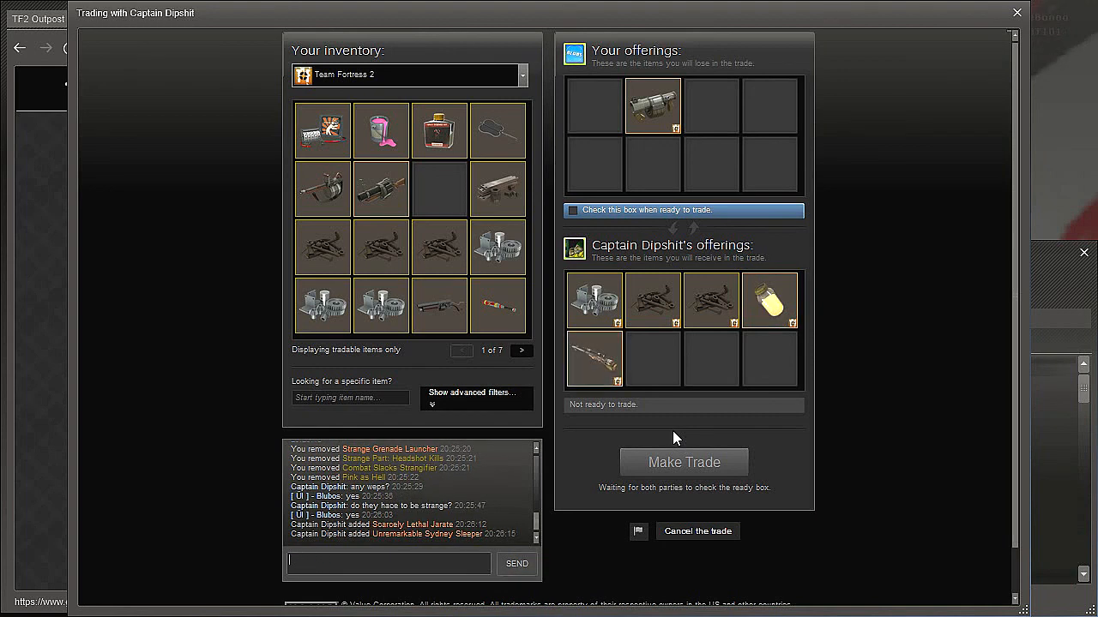
{"action": "type", "text": "ok i g"}
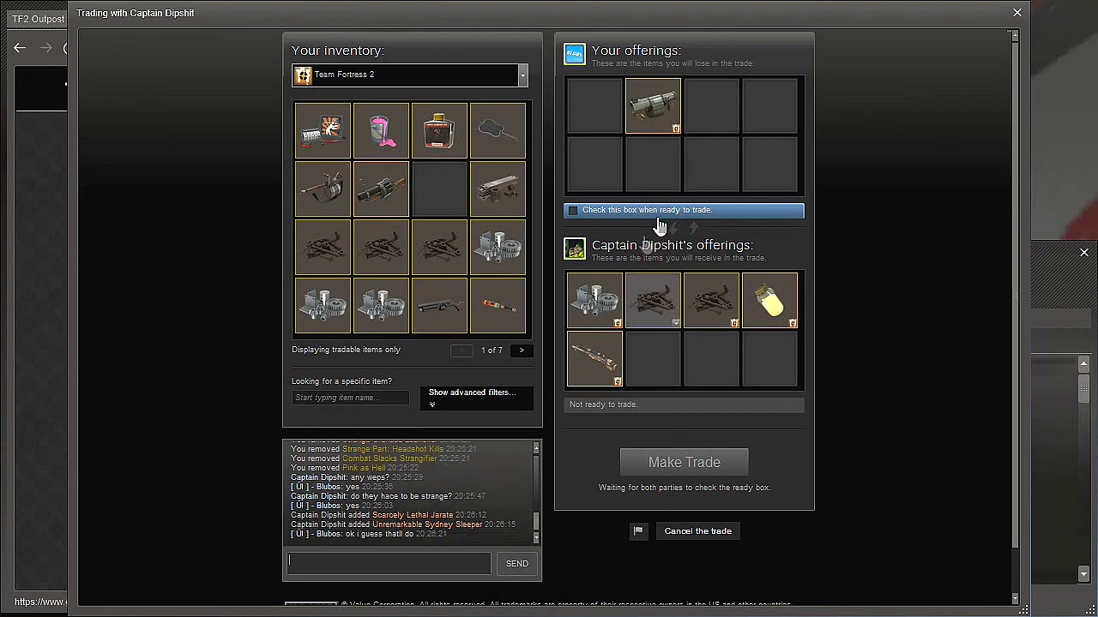
{"action": "left_click", "coordinate": [572, 211]}
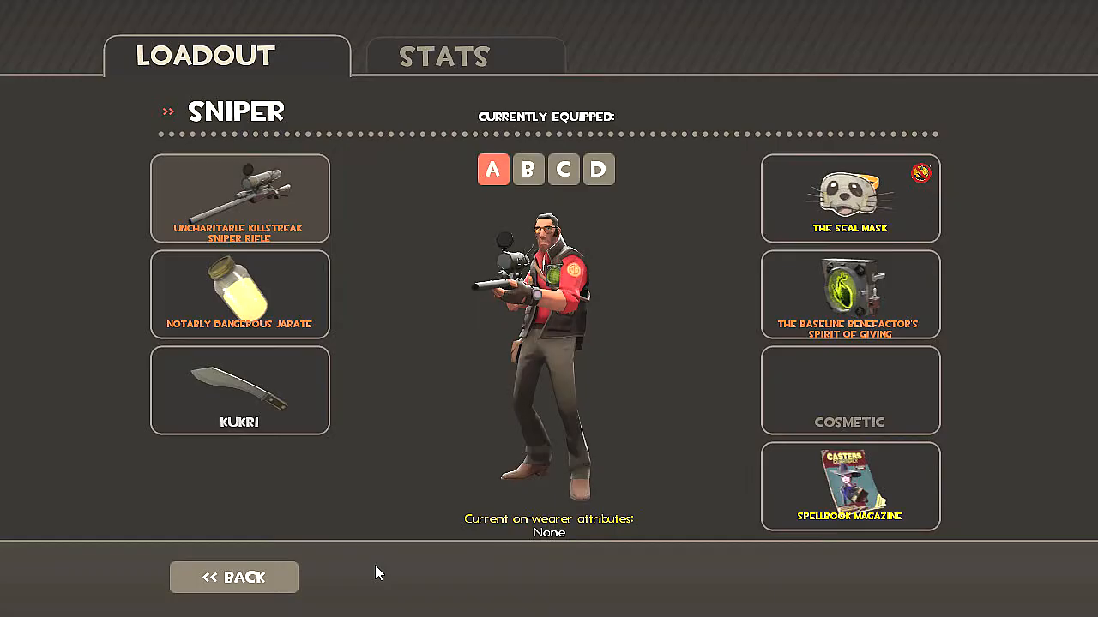
{"action": "mouse_move", "coordinate": [247, 588]}
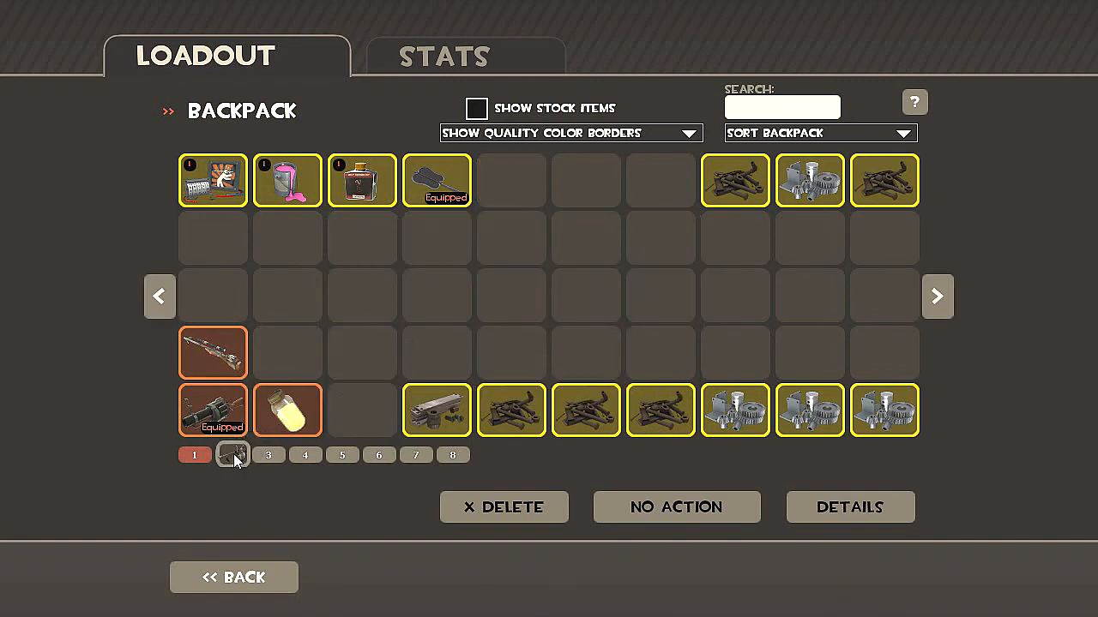
Step: Drop the carried item into an empty slot on backpack page 2
{"action": "left_click", "coordinate": [231, 454]}
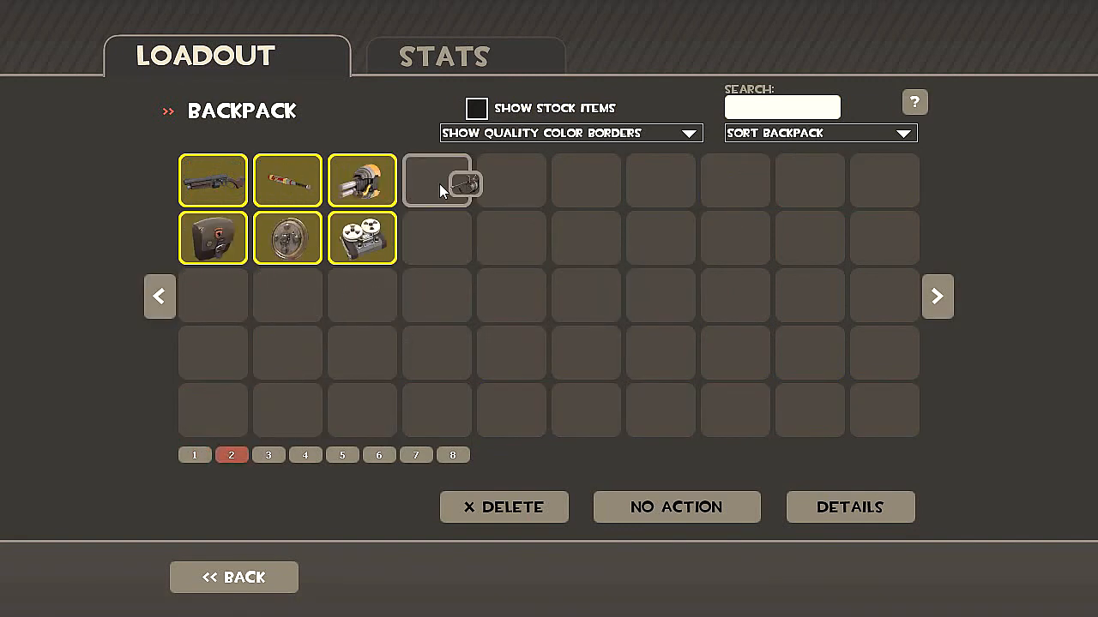
{"action": "left_click", "coordinate": [193, 455]}
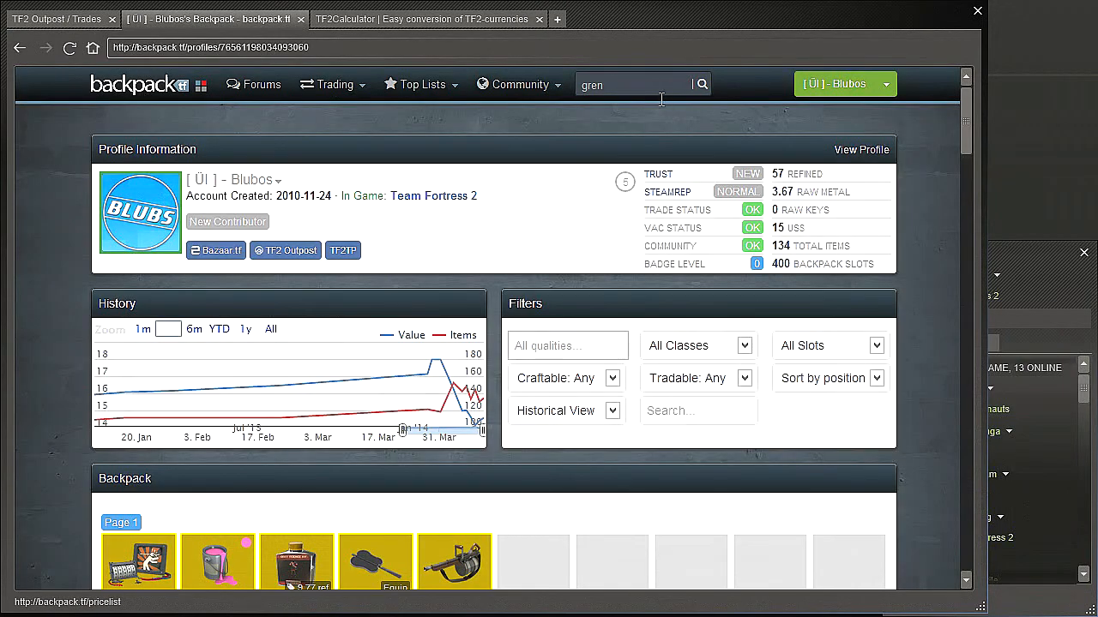
Step: Search backpack.tf for 'jarate' and then 'sydney' to see their listed prices
{"action": "left_click", "coordinate": [634, 84]}
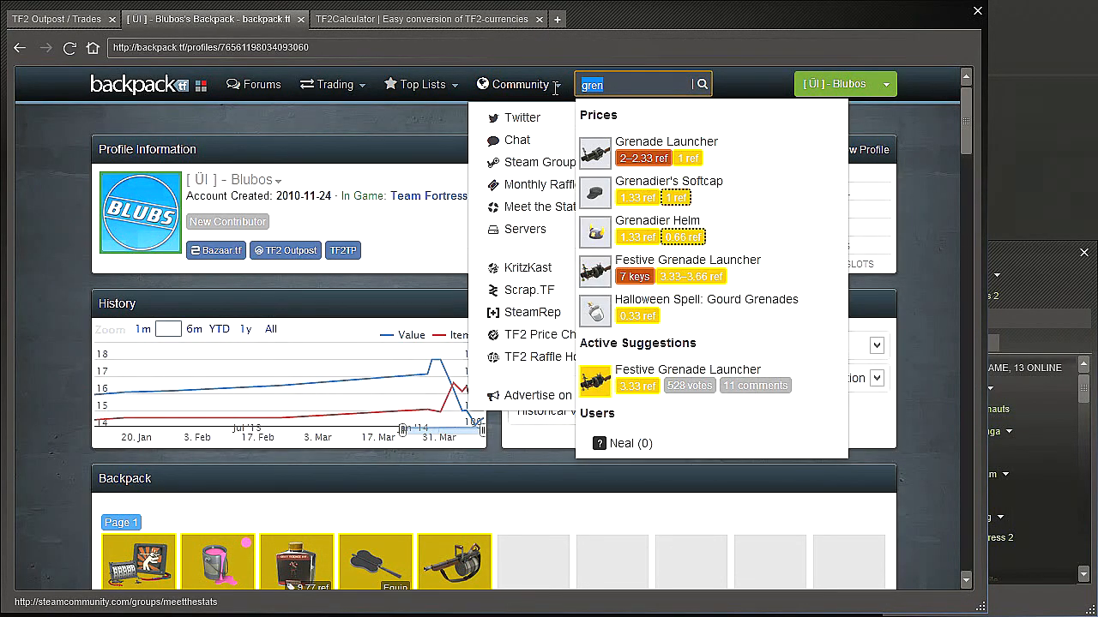
{"action": "type", "text": "jarate"}
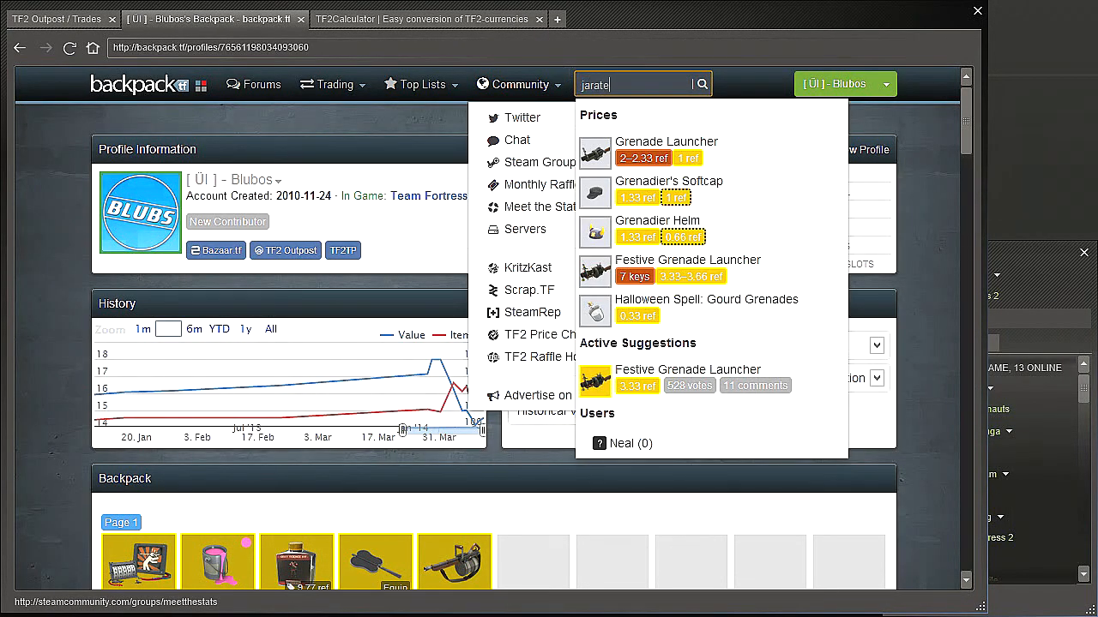
{"action": "left_click", "coordinate": [635, 84]}
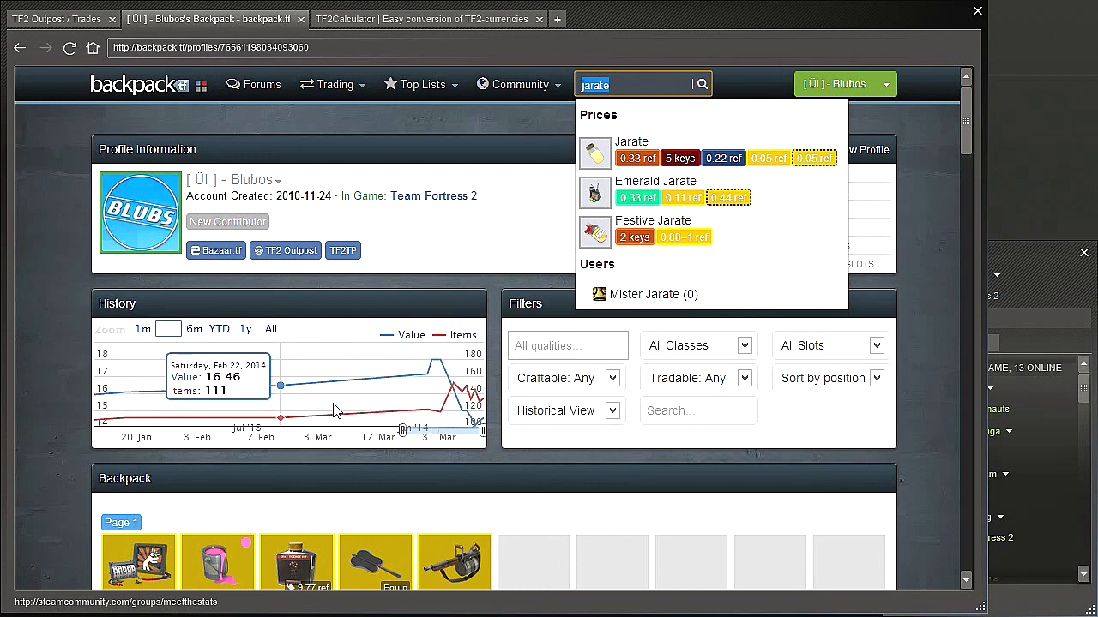
{"action": "type", "text": "sydney"}
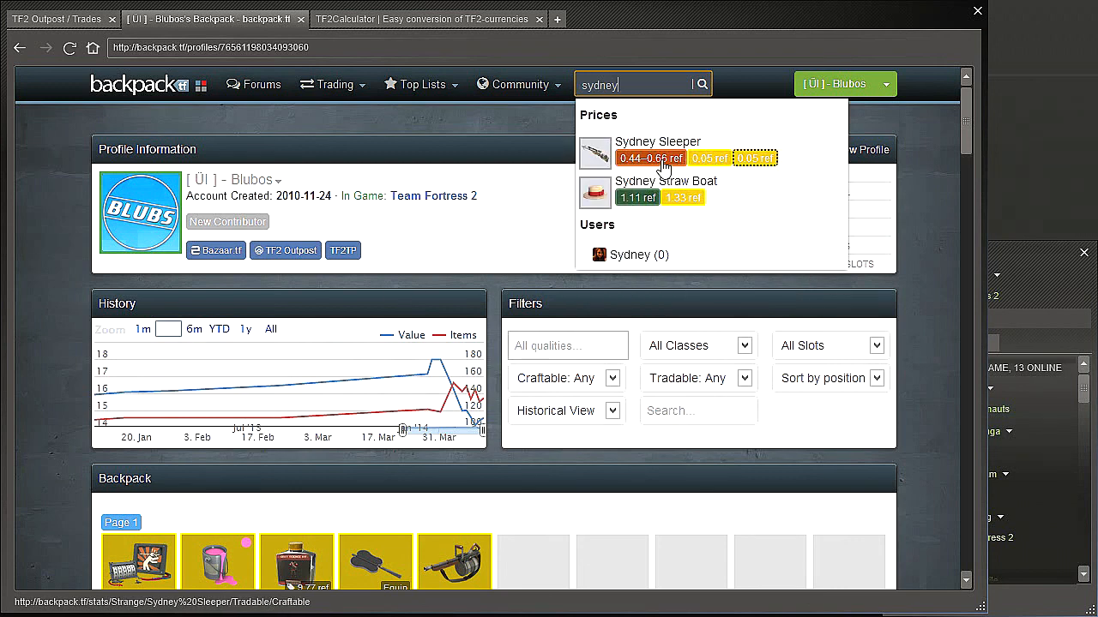
{"action": "mouse_move", "coordinate": [754, 312]}
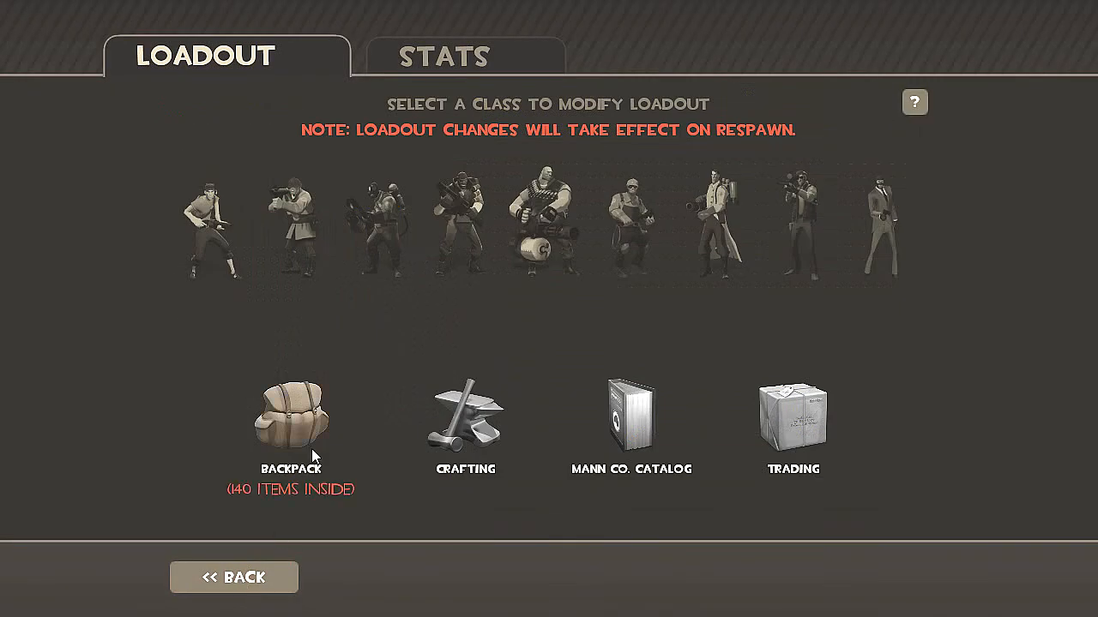
Step: Craft three refined metal via the headgear blueprint into a Rimmed Raincatcher, dismissing the notices
{"action": "left_click", "coordinate": [290, 422]}
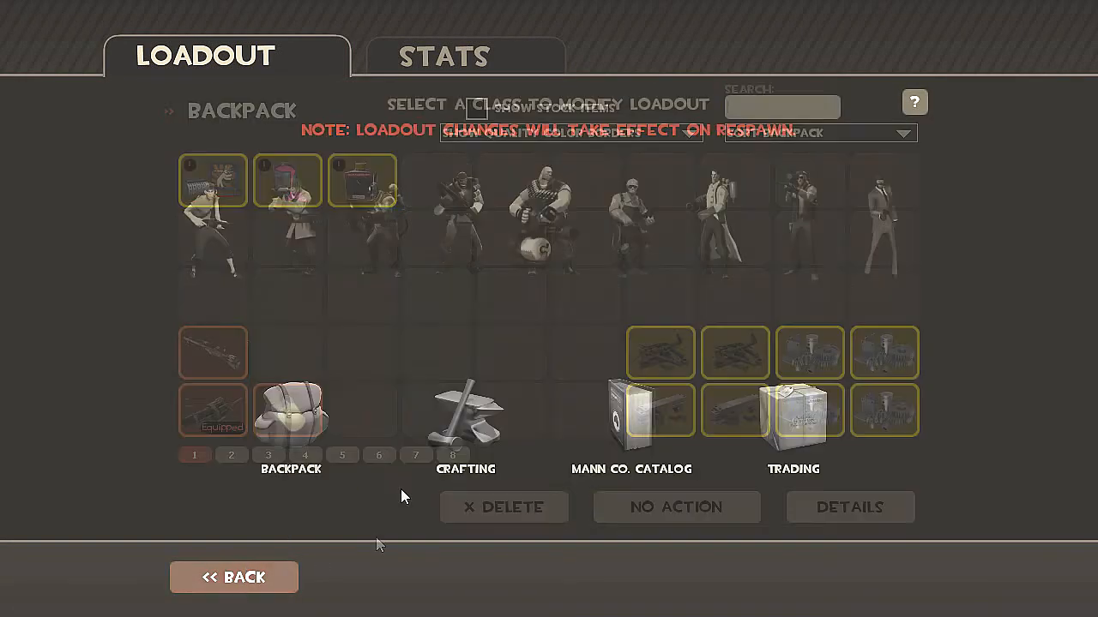
{"action": "left_click", "coordinate": [465, 416]}
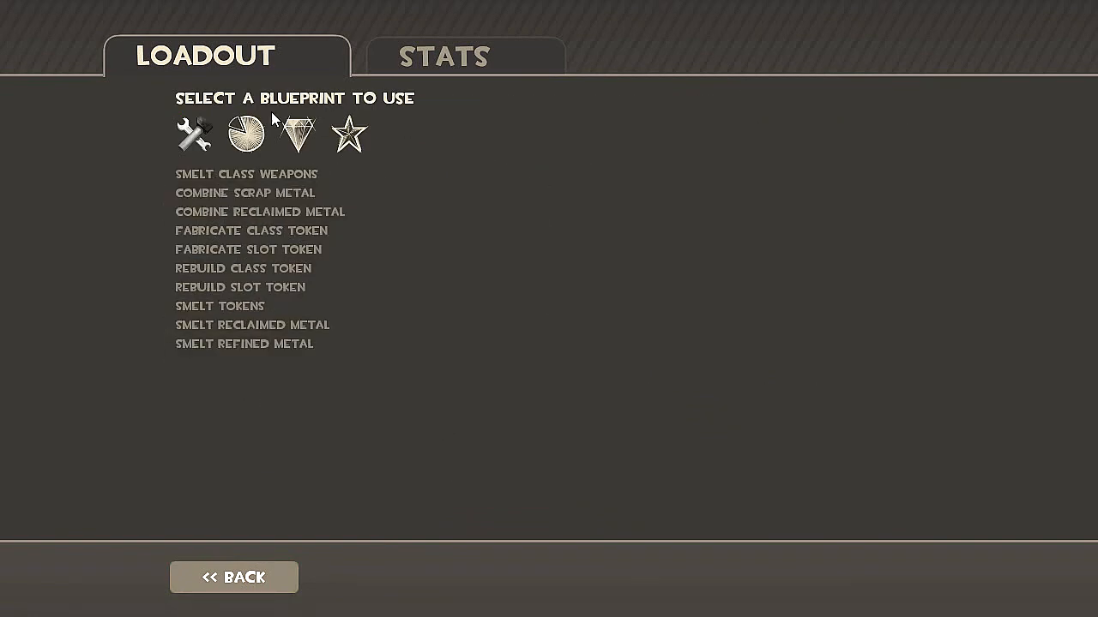
{"action": "left_click", "coordinate": [295, 134]}
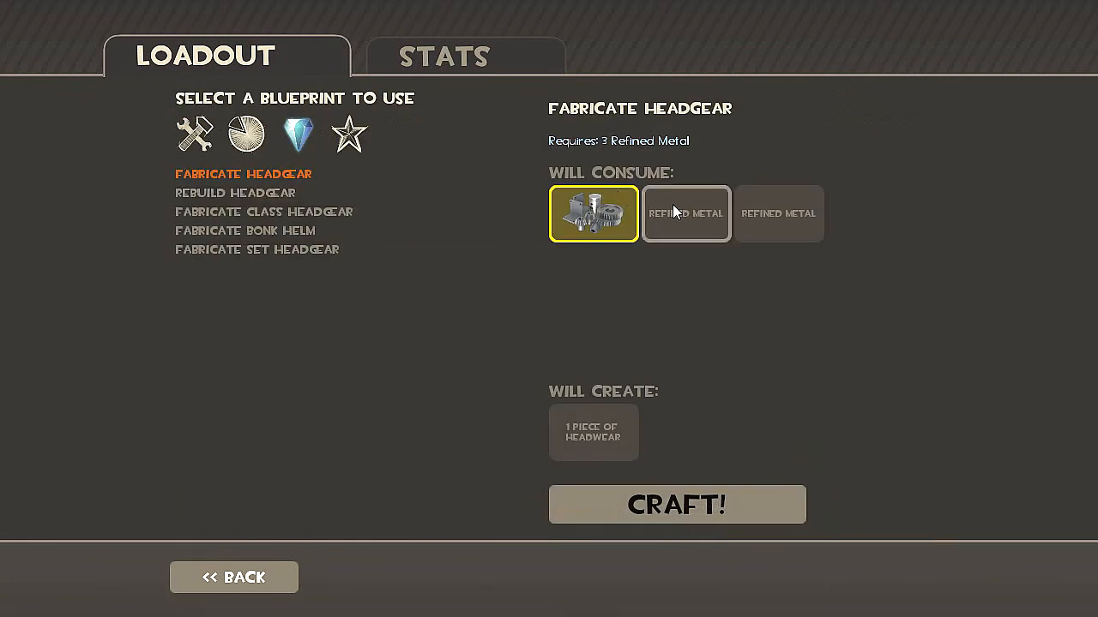
{"action": "left_click", "coordinate": [686, 213]}
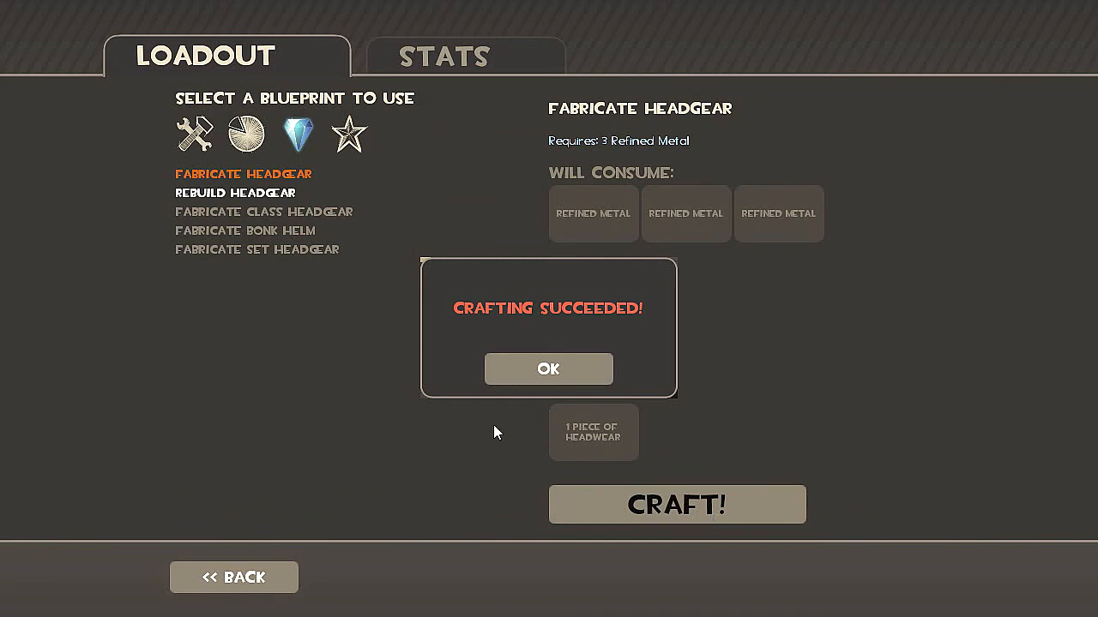
{"action": "left_click", "coordinate": [548, 369]}
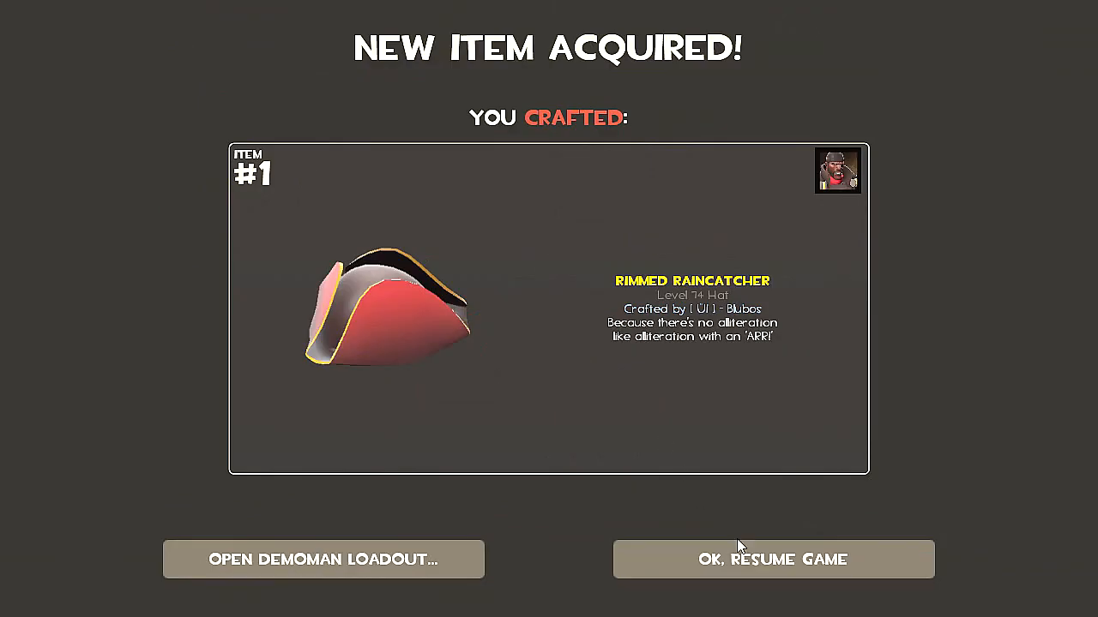
{"action": "left_click", "coordinate": [774, 559]}
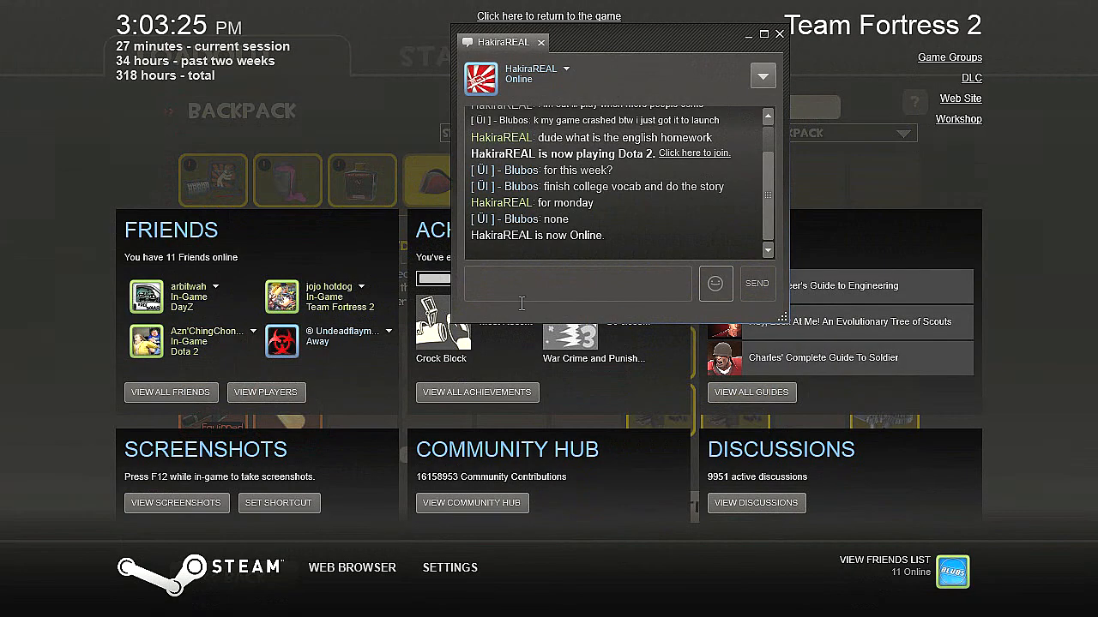
Step: Go to backpack.tf in the overlay browser and scroll down to the profile's backpack
{"action": "left_click", "coordinate": [351, 568]}
{"action": "type", "text": "b"}
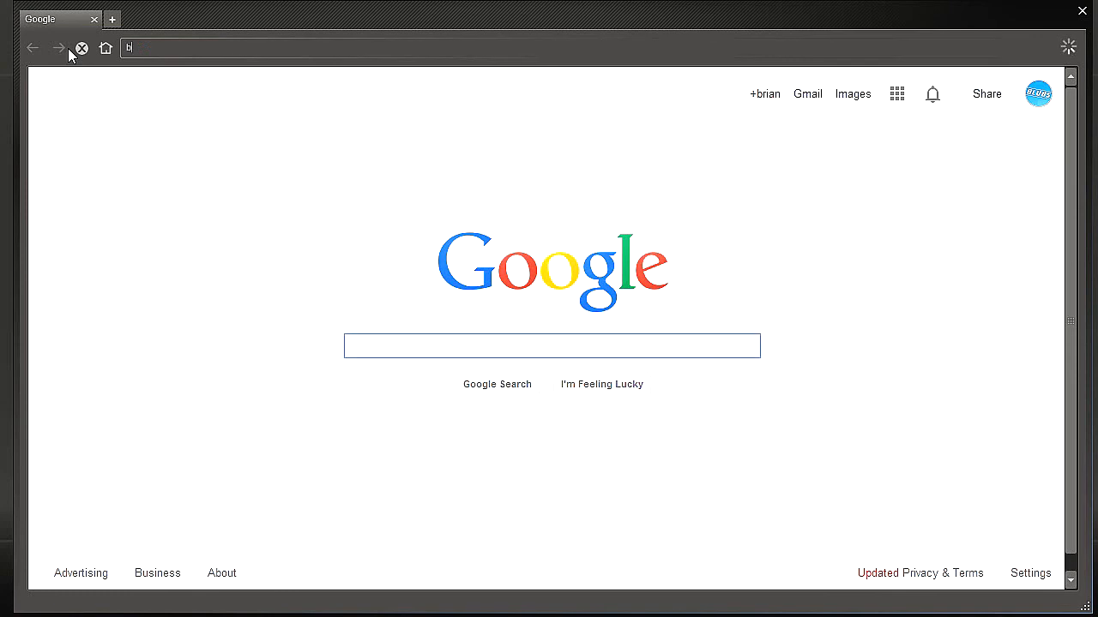
{"action": "type", "text": "ackpack.tf/"}
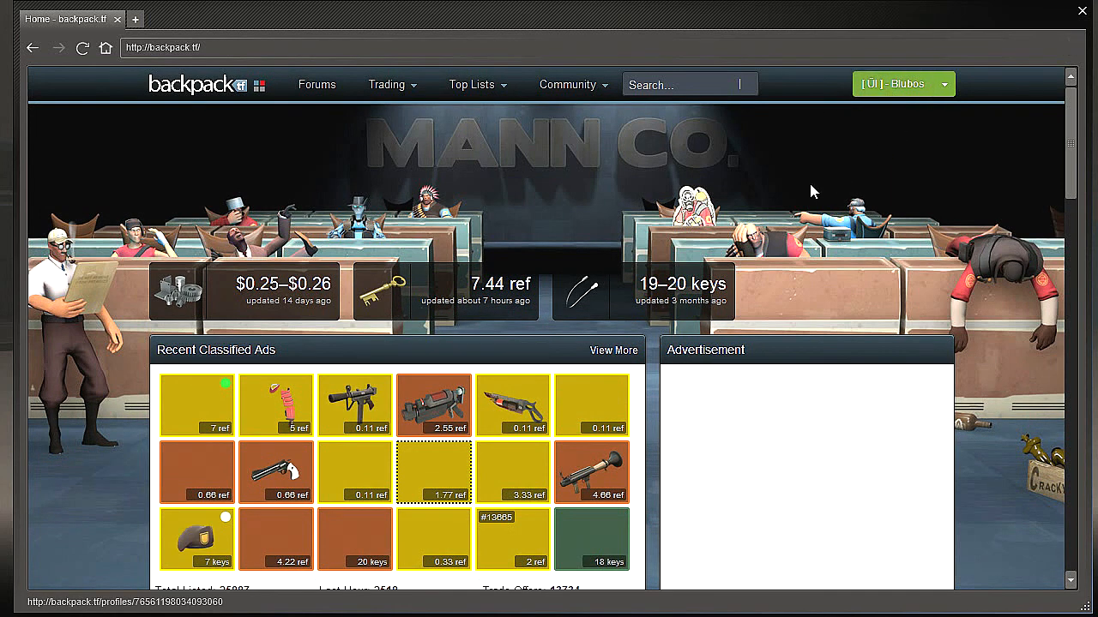
{"action": "mouse_move", "coordinate": [476, 284]}
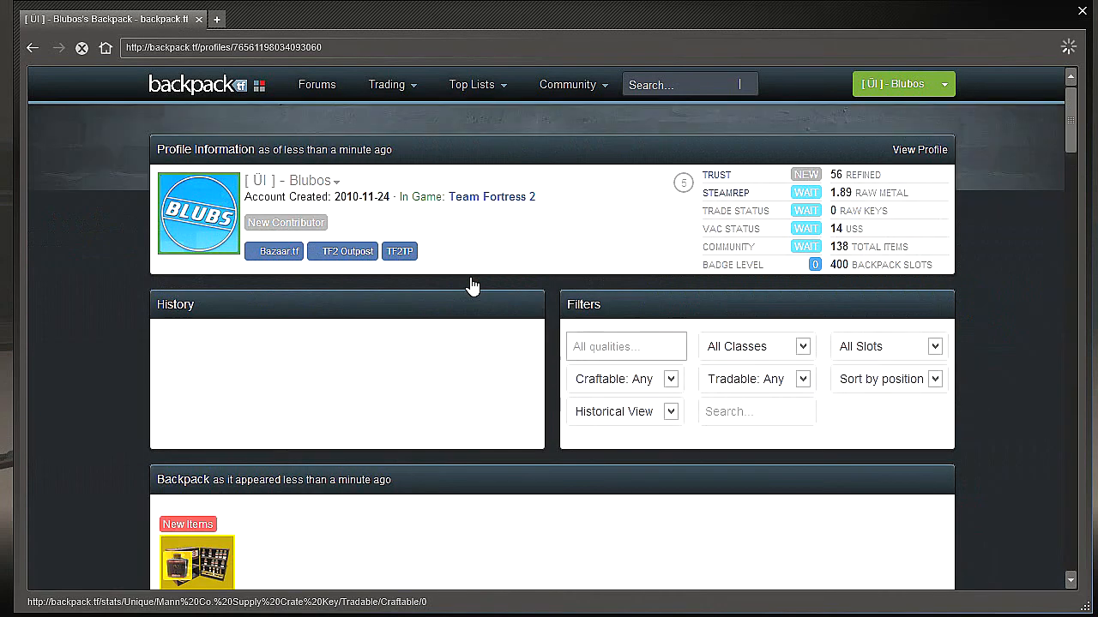
{"action": "scroll", "scroll_direction": "down", "scroll_amount": 3}
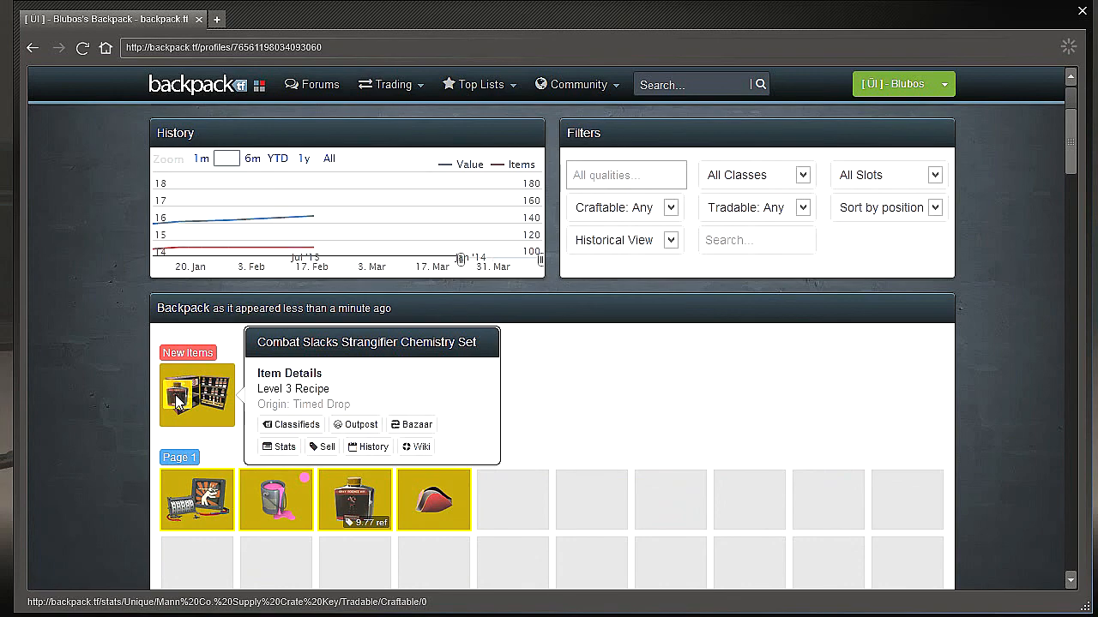
{"action": "scroll", "scroll_direction": "down", "scroll_amount": 3}
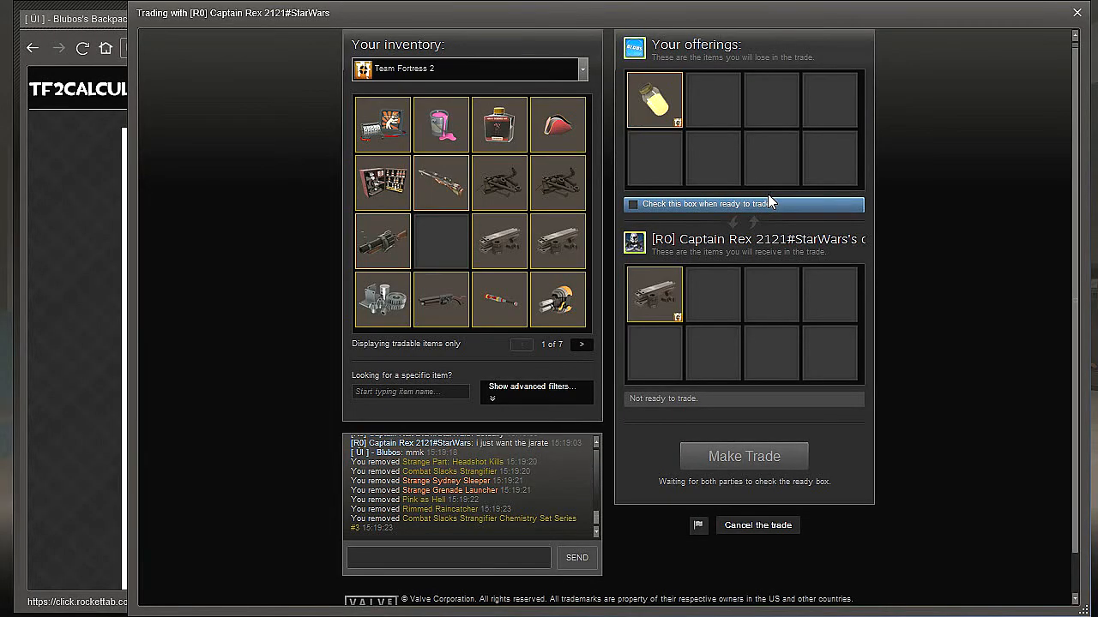
Step: Screenshot the offer, then complete the Jarate-for-Reclaimed Metal trade with Captain Rex
{"action": "key", "text": "F12"}
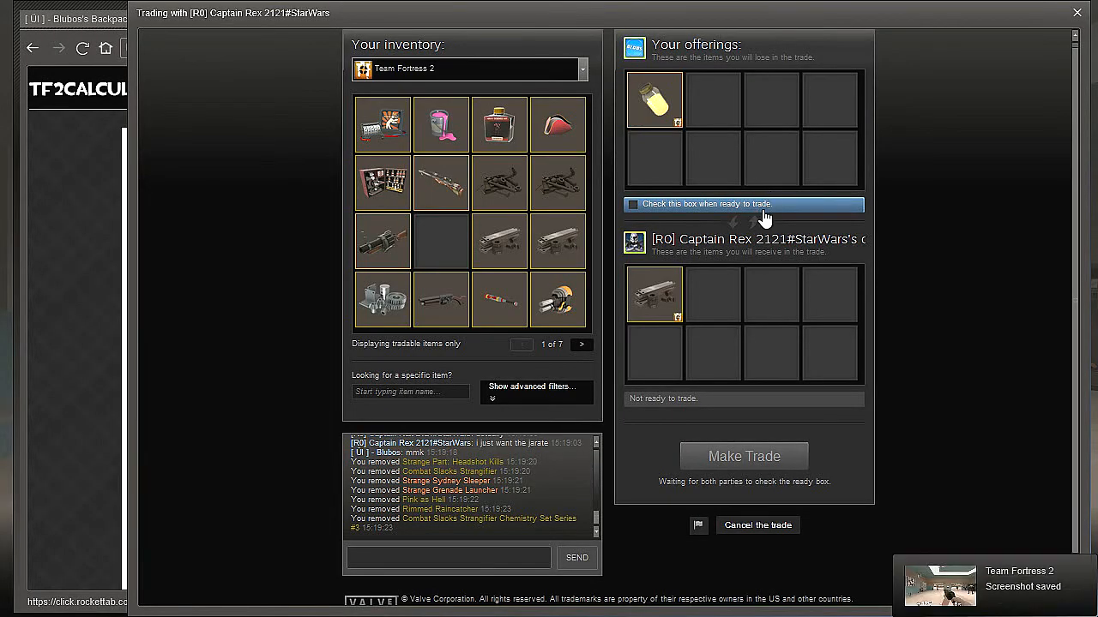
{"action": "left_click", "coordinate": [632, 204]}
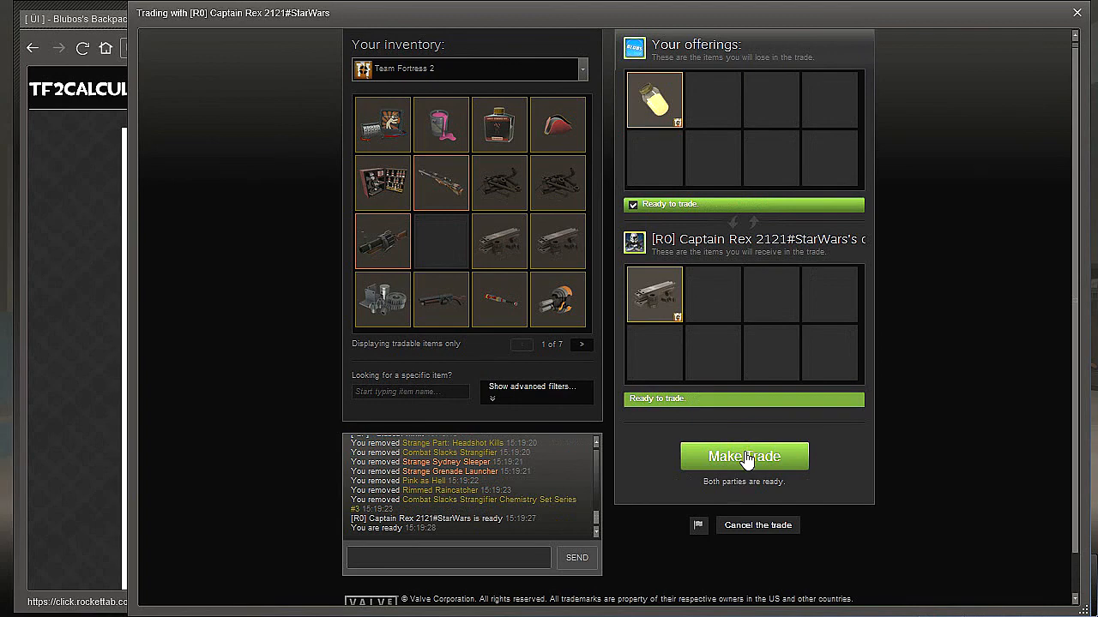
{"action": "left_click", "coordinate": [743, 456]}
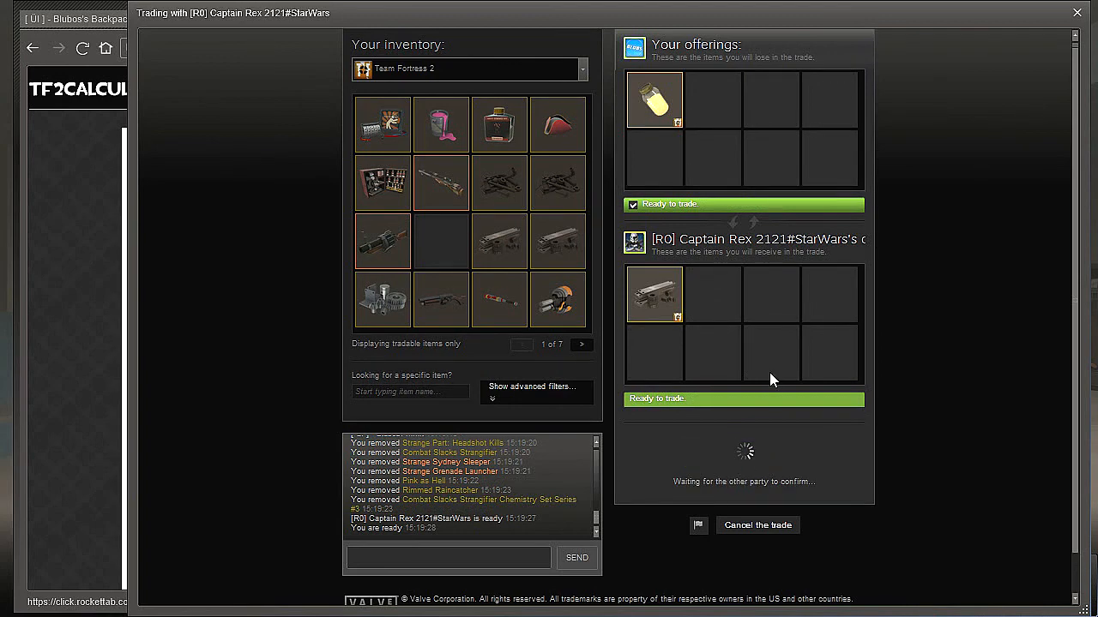
{"action": "mouse_move", "coordinate": [638, 270]}
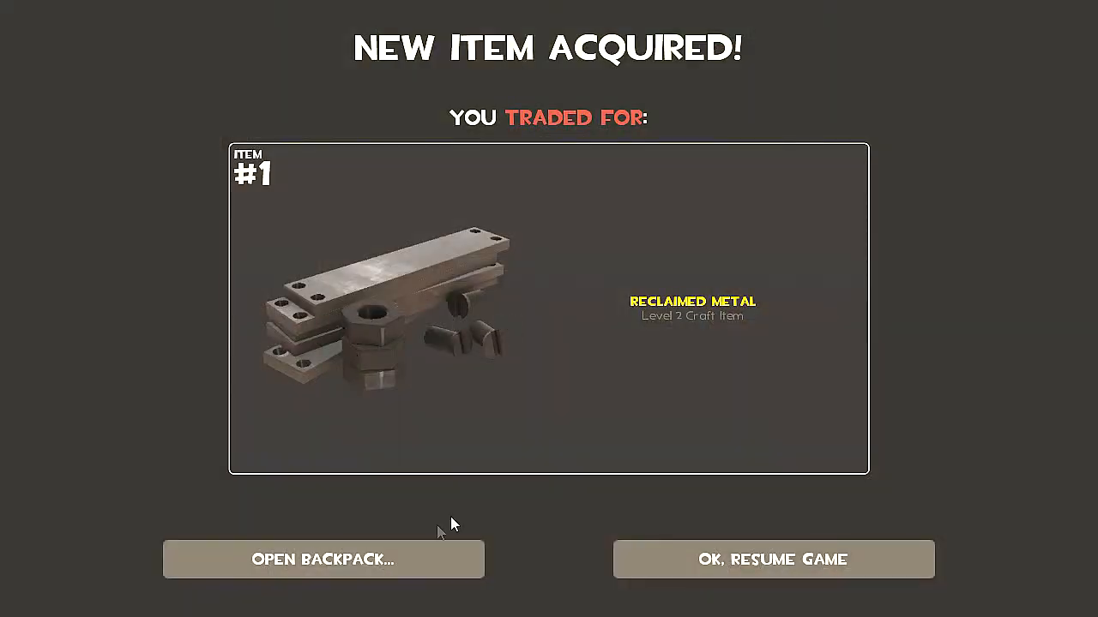
{"action": "left_click", "coordinate": [323, 560]}
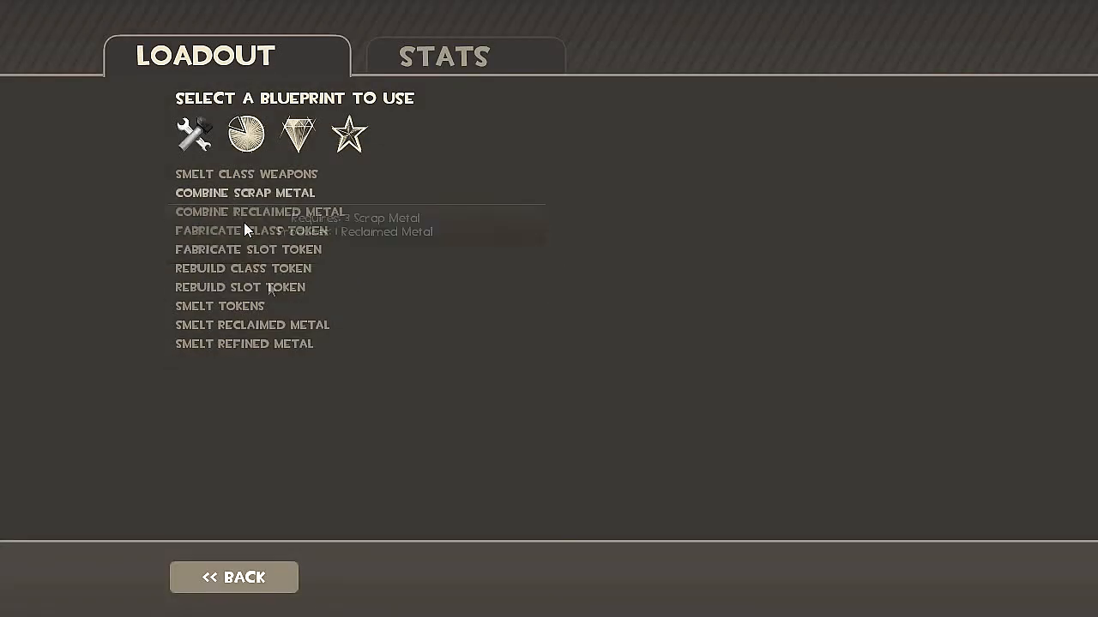
Step: Fabricate a Scout class token from three weapons including The Atomizer, acknowledging success
{"action": "left_click", "coordinate": [251, 230]}
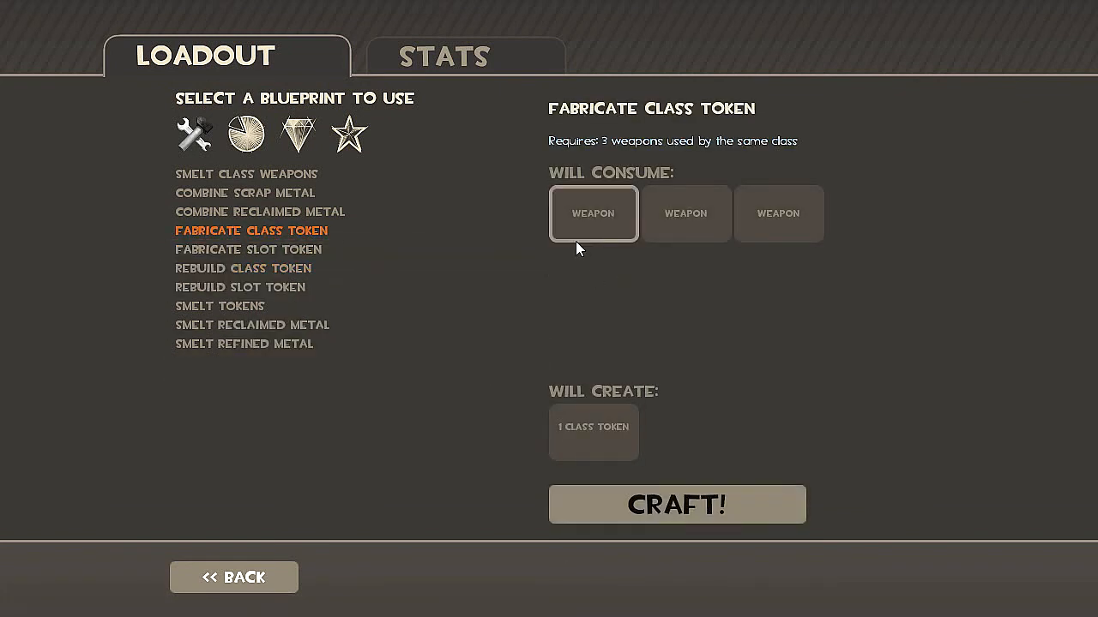
{"action": "left_click", "coordinate": [594, 214]}
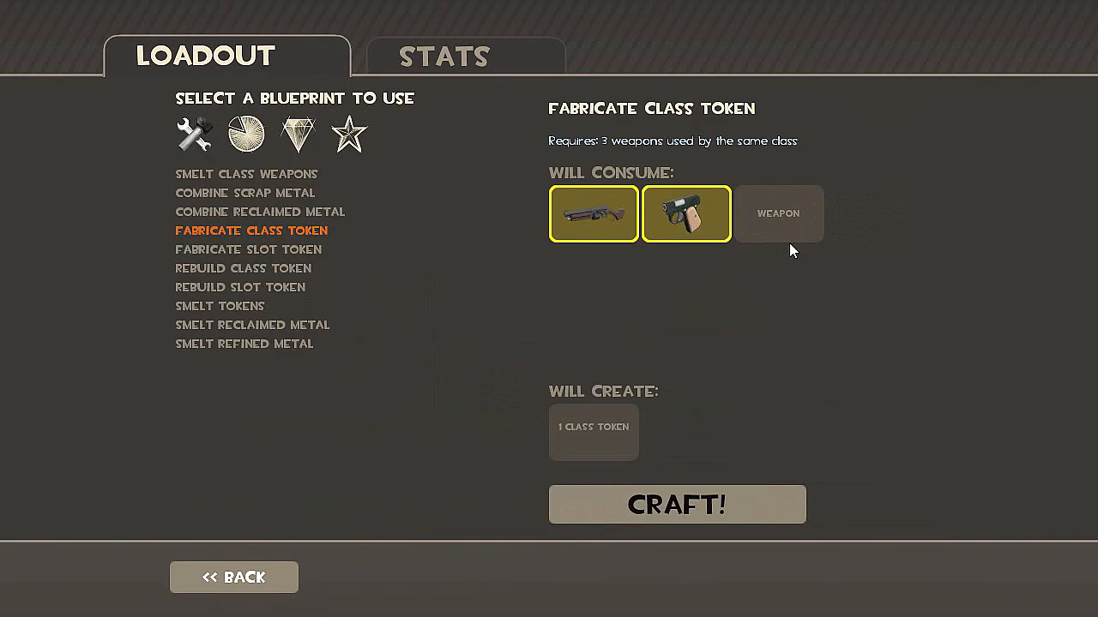
{"action": "left_click", "coordinate": [777, 214]}
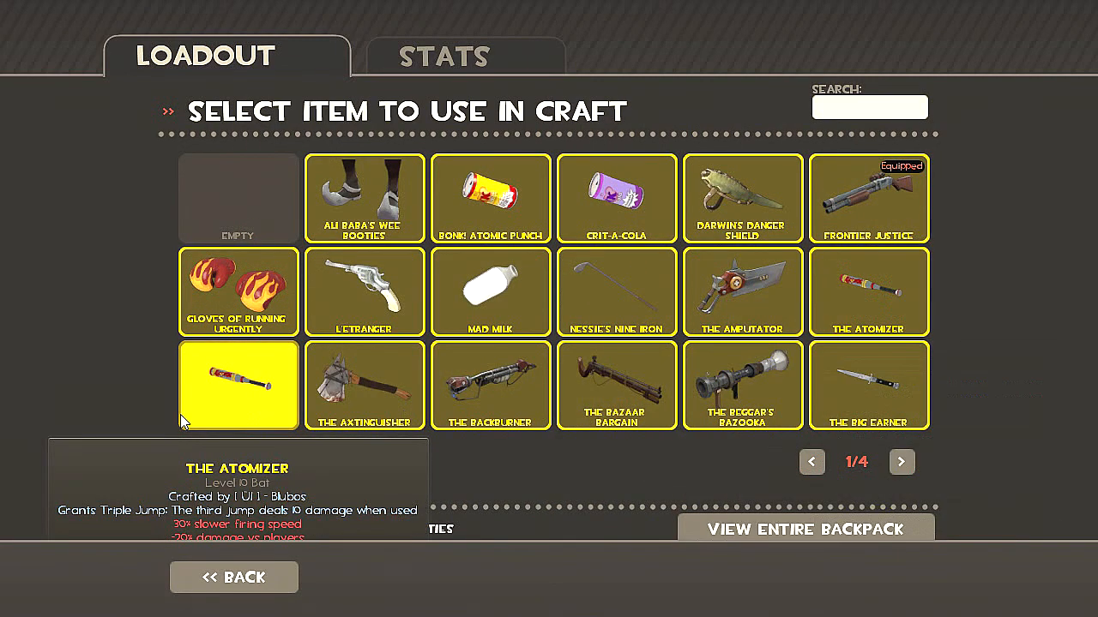
{"action": "mouse_move", "coordinate": [261, 364]}
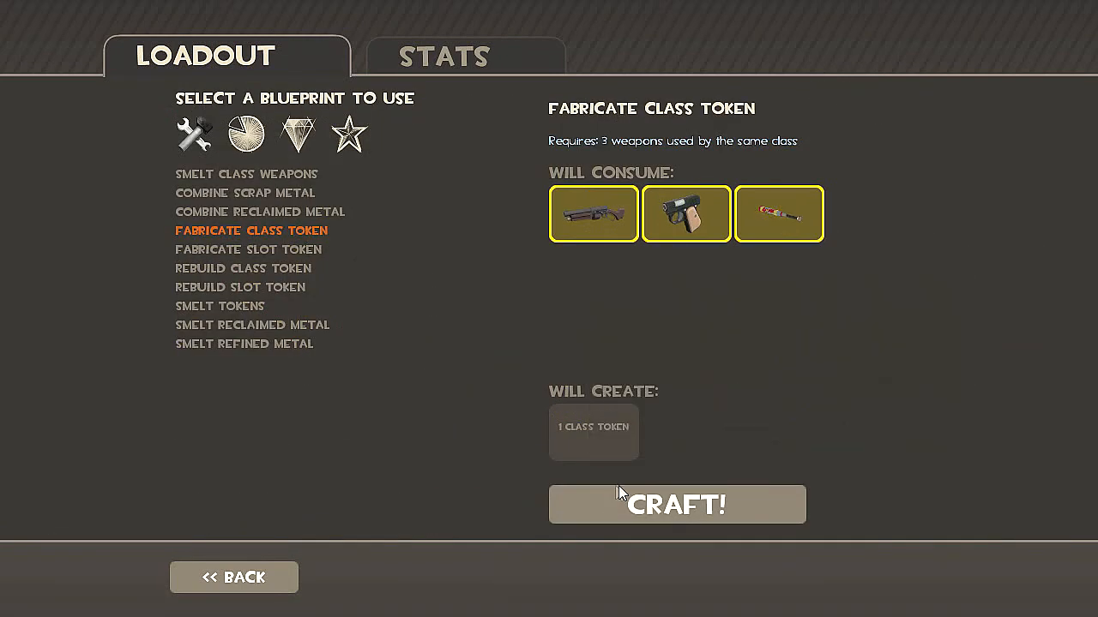
{"action": "left_click", "coordinate": [677, 504]}
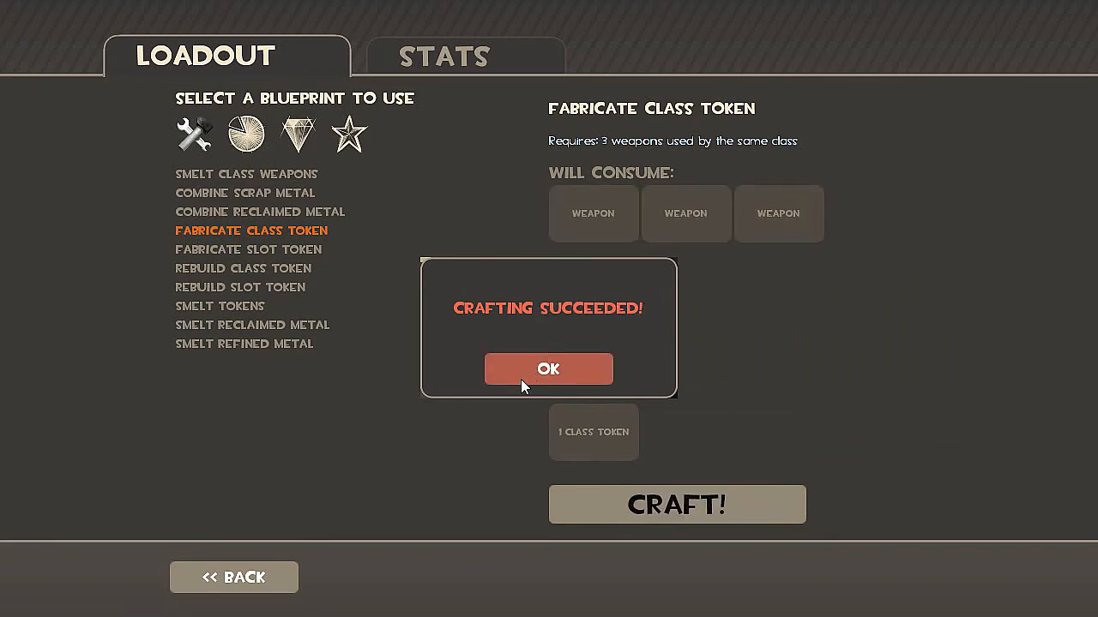
{"action": "left_click", "coordinate": [548, 369]}
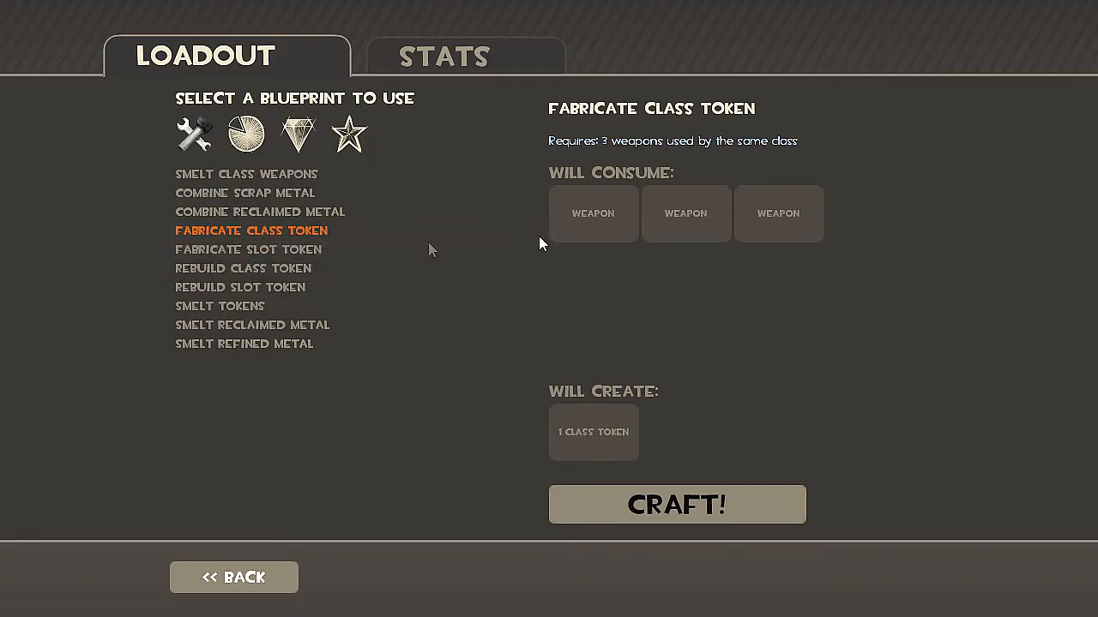
Step: Combine Market Gardener, Powerjack and Your Eternal Reward into a melee slot token and dismiss the announcement
{"action": "left_click", "coordinate": [593, 214]}
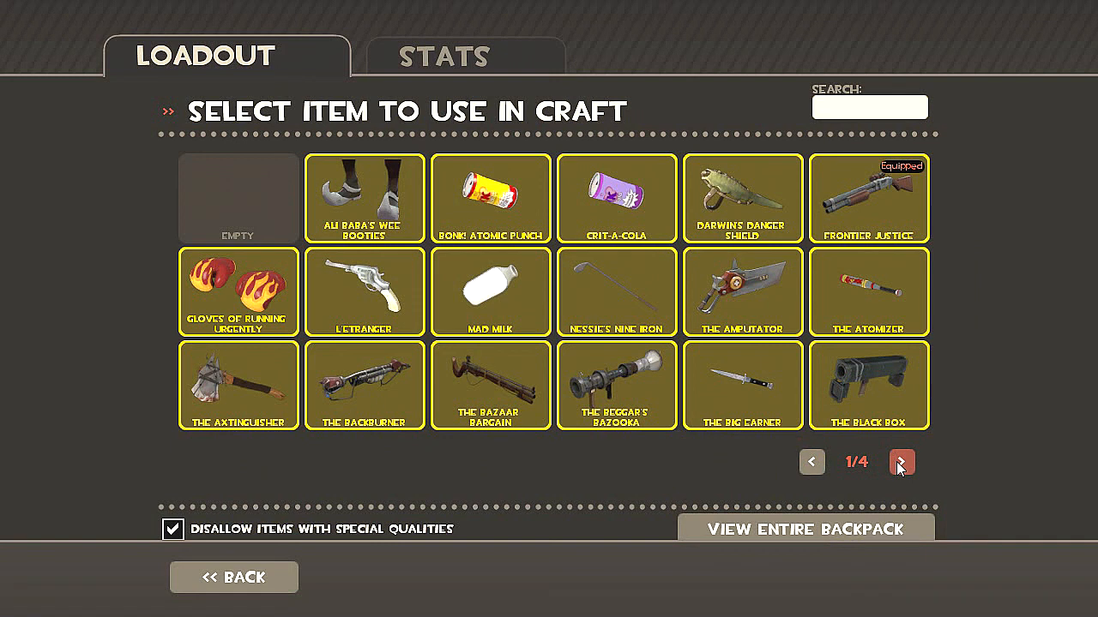
{"action": "left_click", "coordinate": [902, 462]}
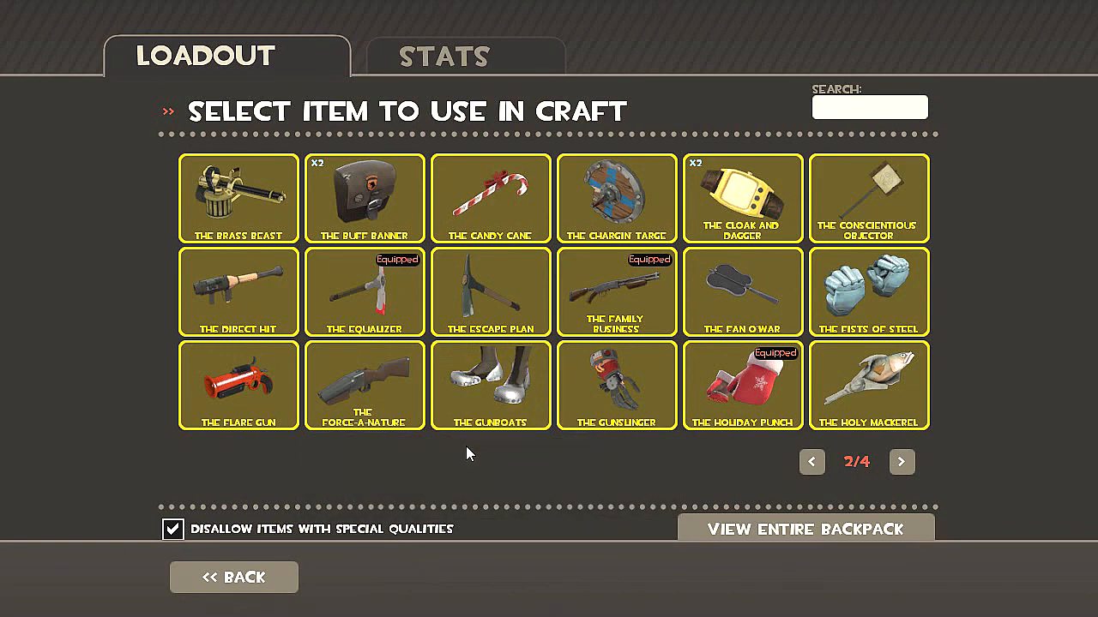
{"action": "left_click", "coordinate": [902, 462]}
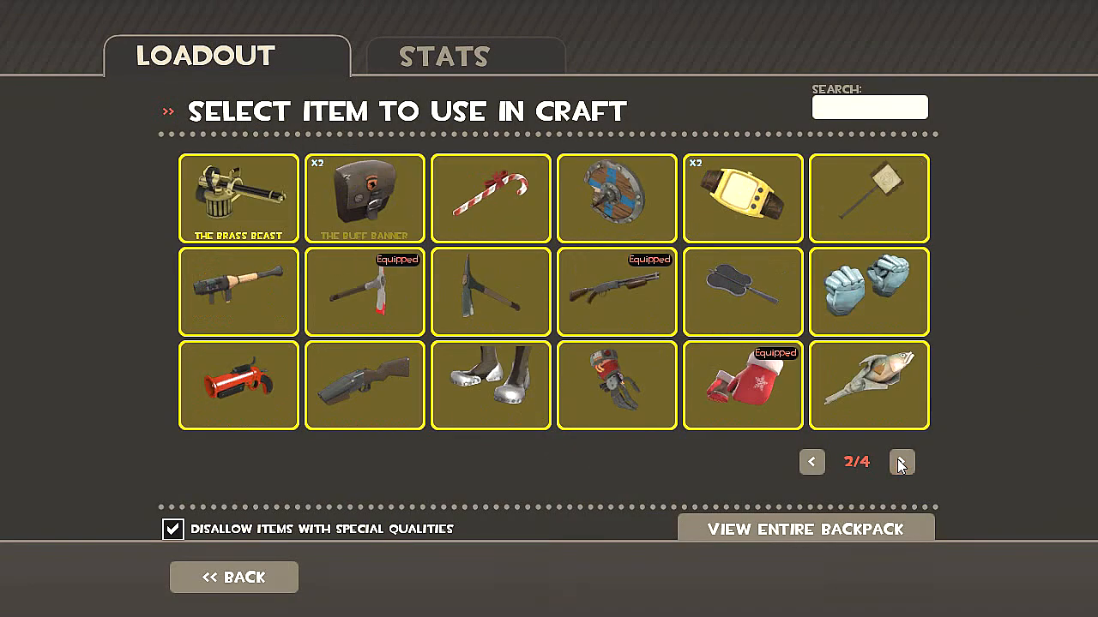
{"action": "left_click", "coordinate": [903, 462]}
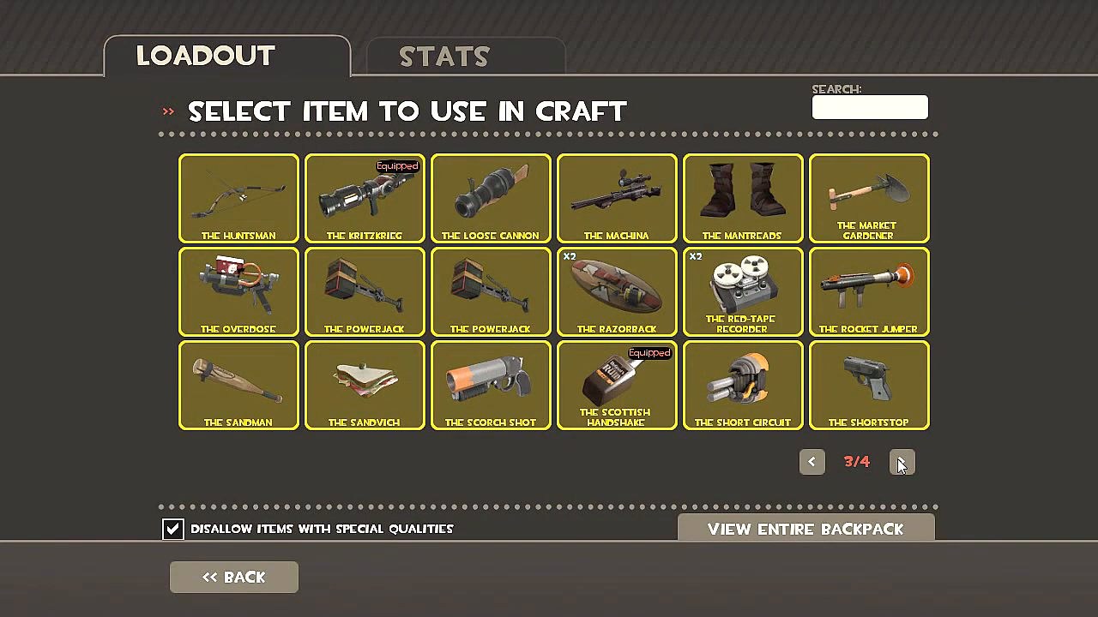
{"action": "mouse_move", "coordinate": [378, 276]}
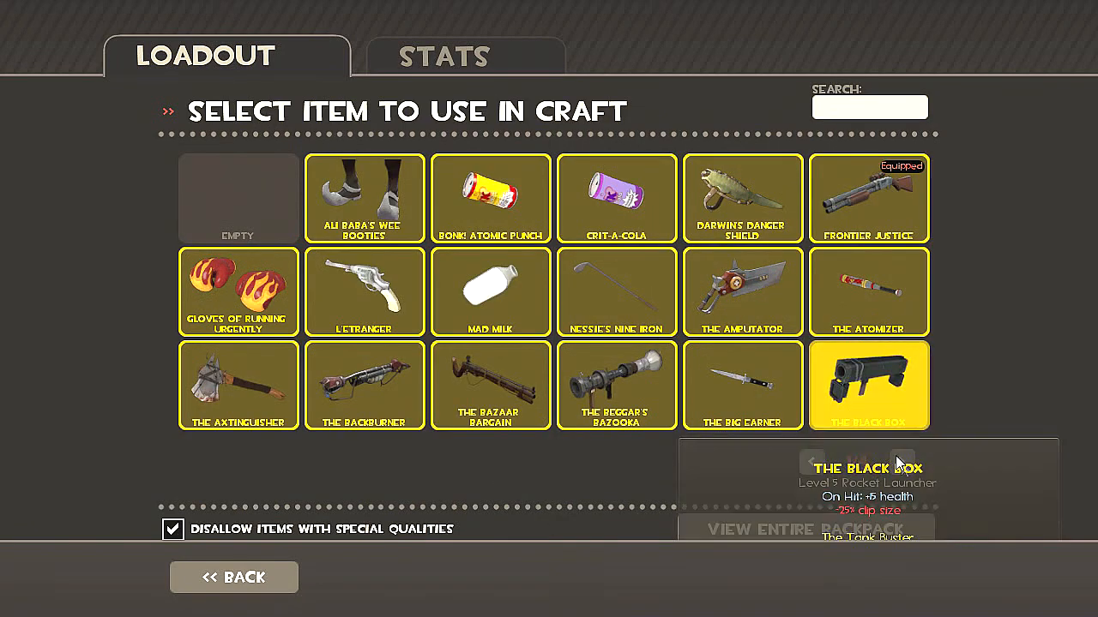
{"action": "left_click", "coordinate": [901, 462]}
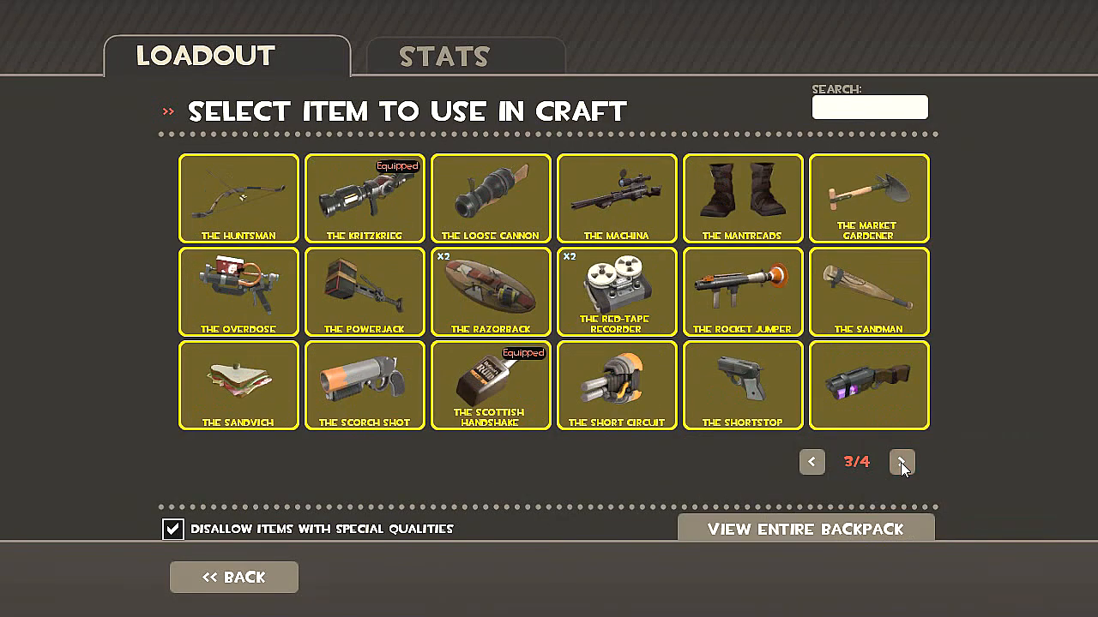
{"action": "left_click", "coordinate": [901, 462]}
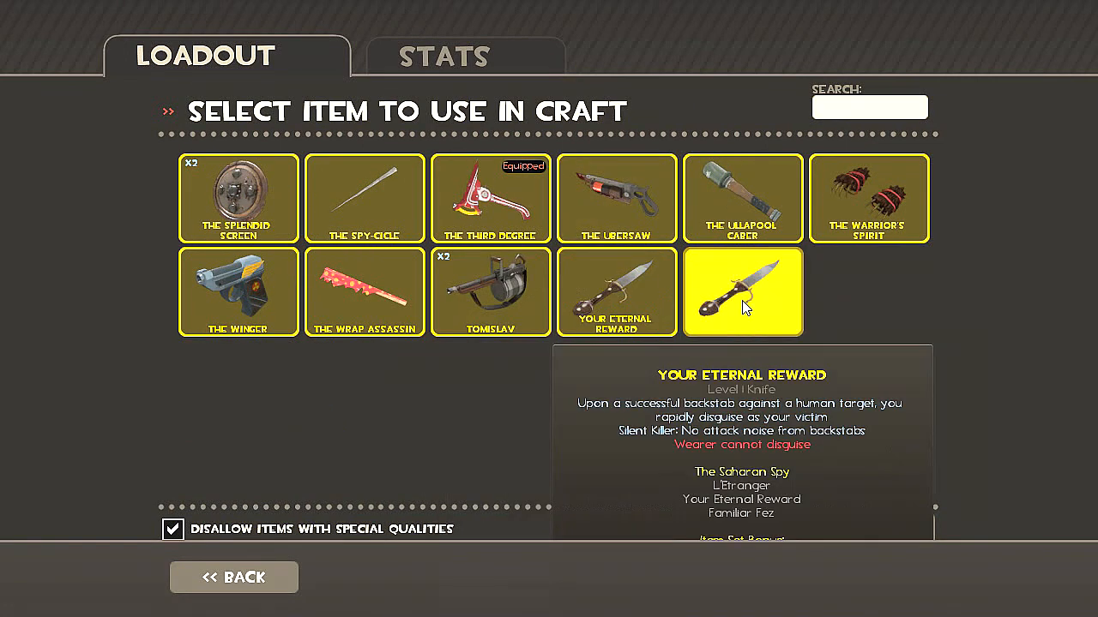
{"action": "left_click", "coordinate": [742, 291]}
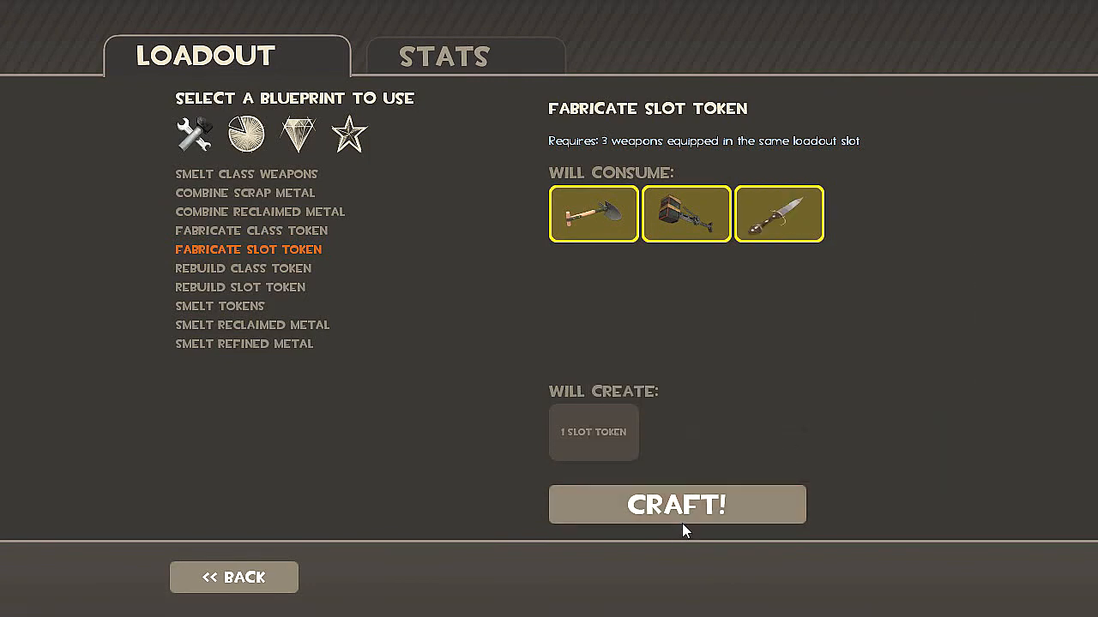
{"action": "left_click", "coordinate": [677, 504]}
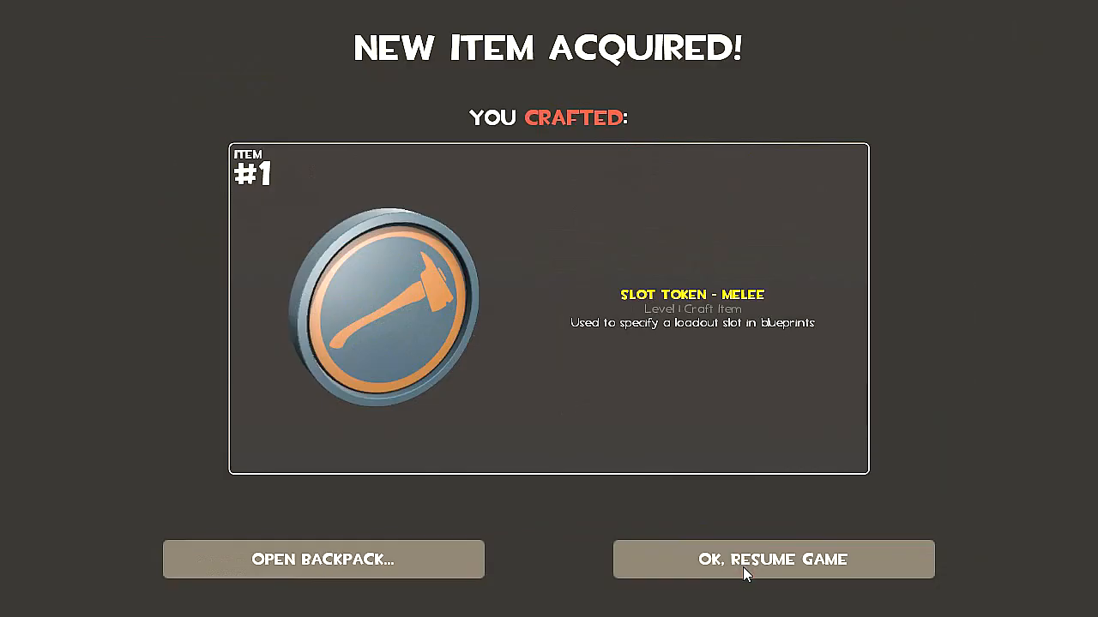
{"action": "left_click", "coordinate": [773, 559]}
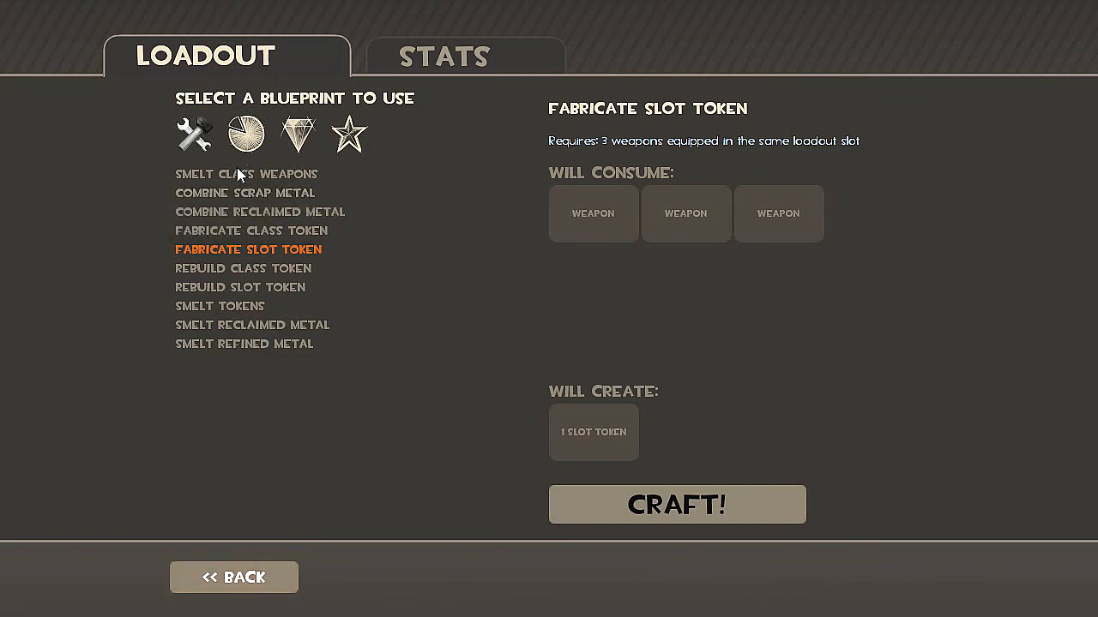
Step: Craft a Scout weapon from scrap metal, the Scout class token and a slot token
{"action": "left_click", "coordinate": [245, 133]}
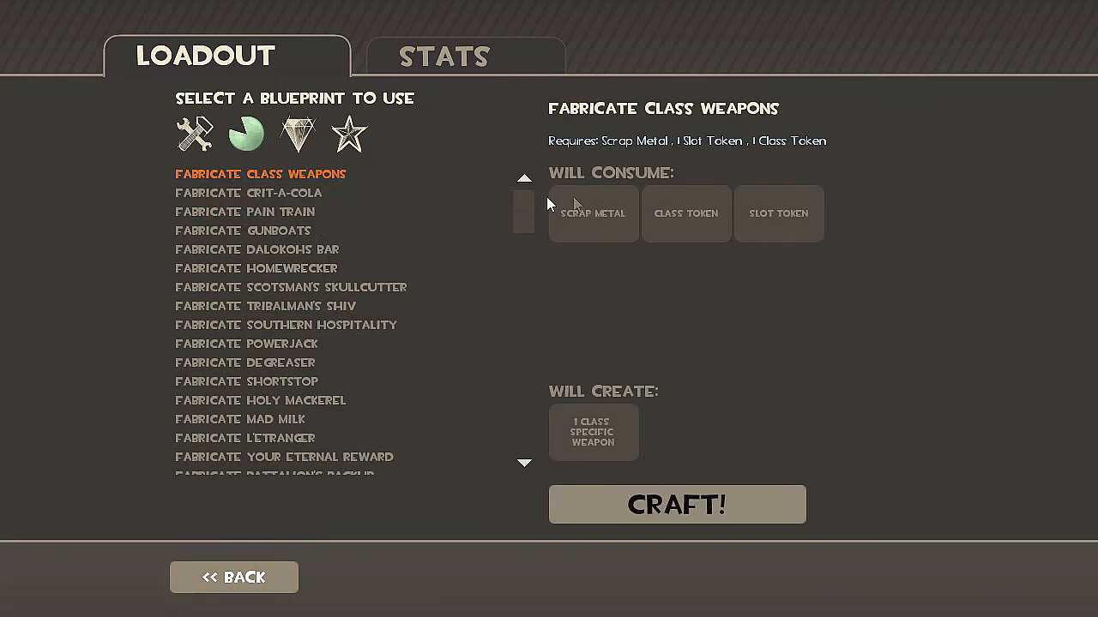
{"action": "left_click", "coordinate": [685, 214]}
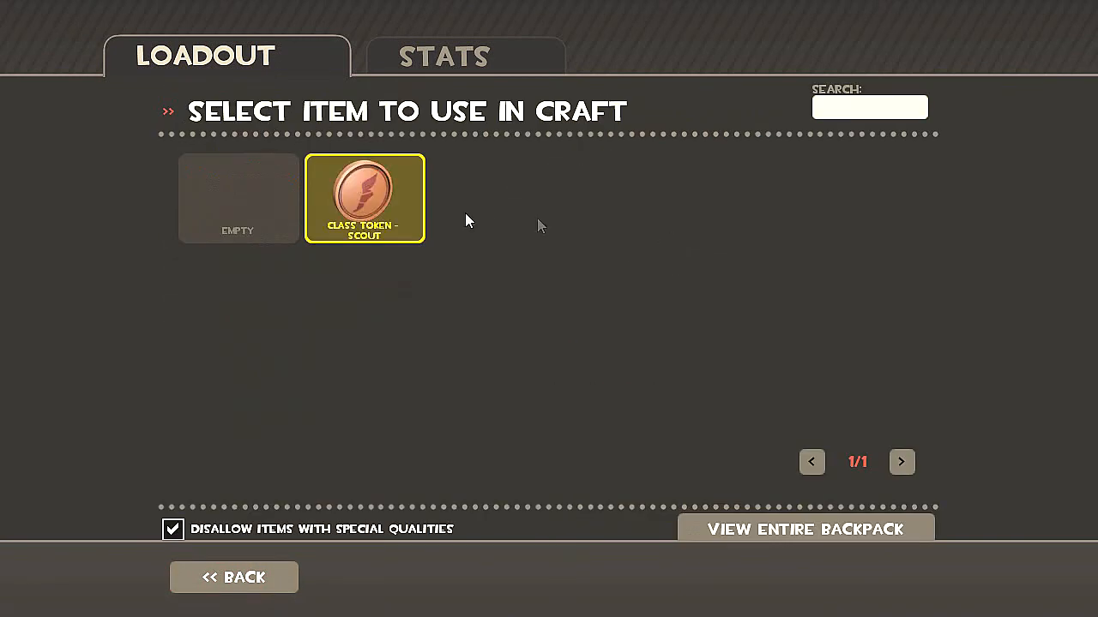
{"action": "left_click", "coordinate": [365, 198]}
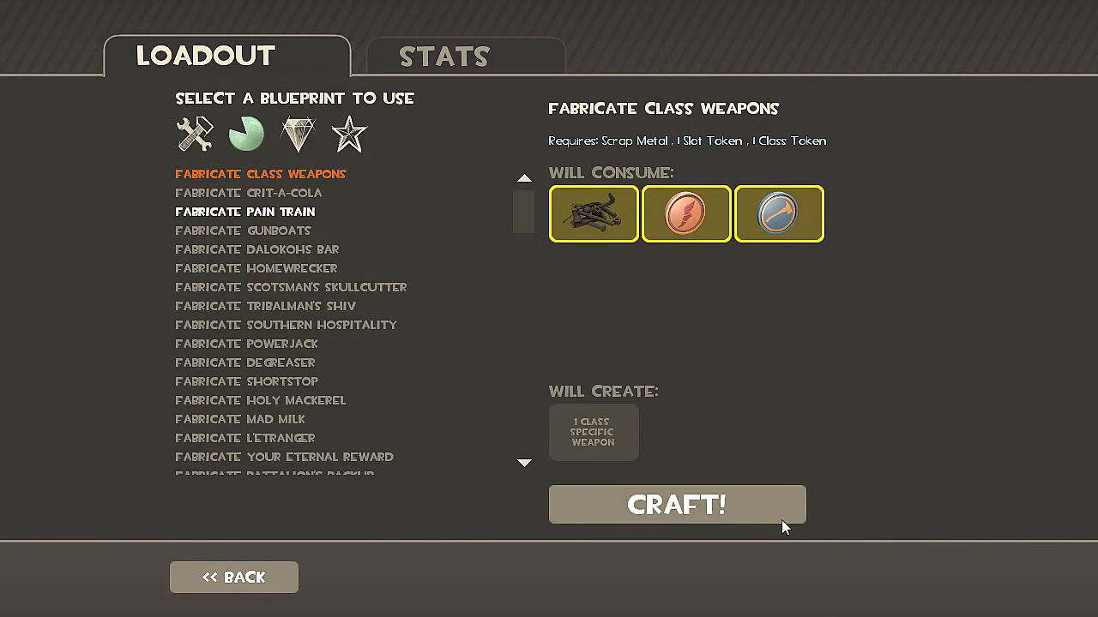
{"action": "left_click", "coordinate": [677, 505]}
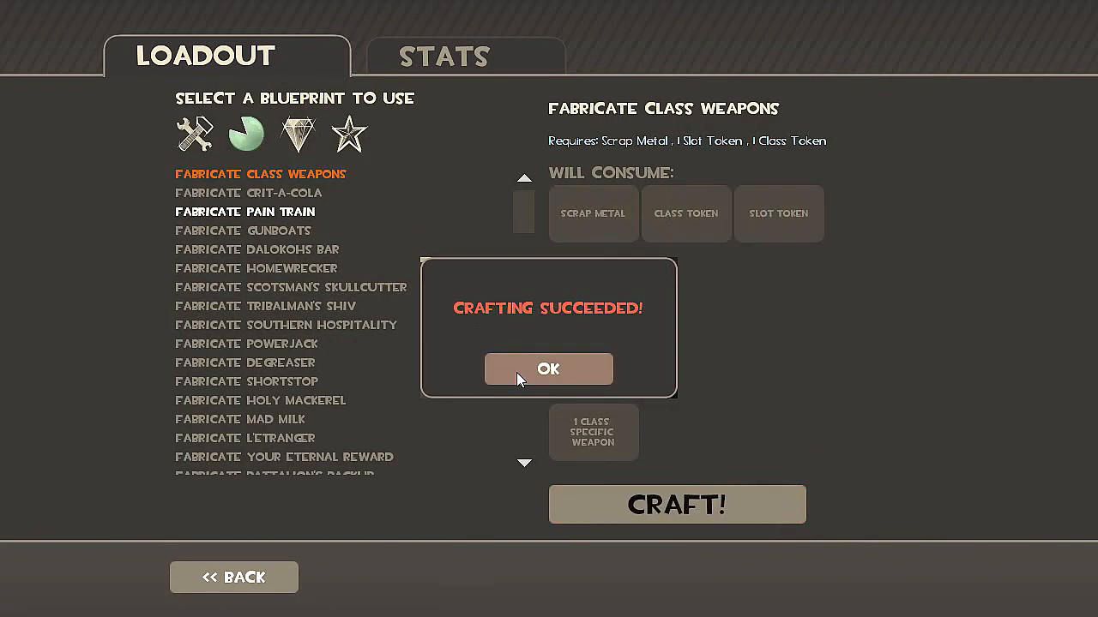
{"action": "left_click", "coordinate": [548, 369]}
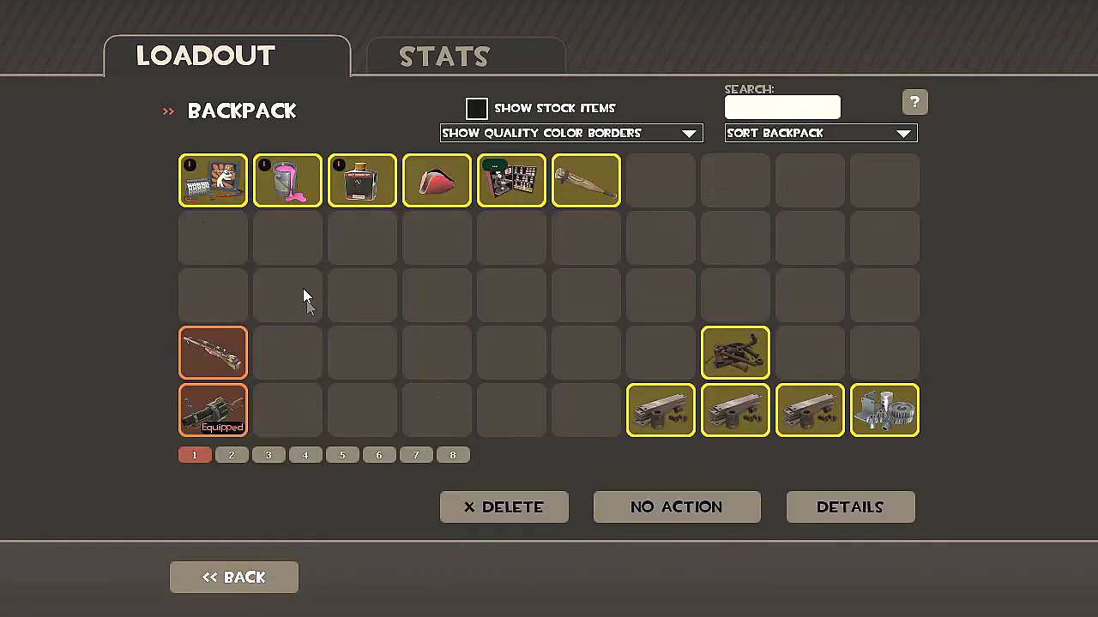
{"action": "left_click", "coordinate": [230, 454]}
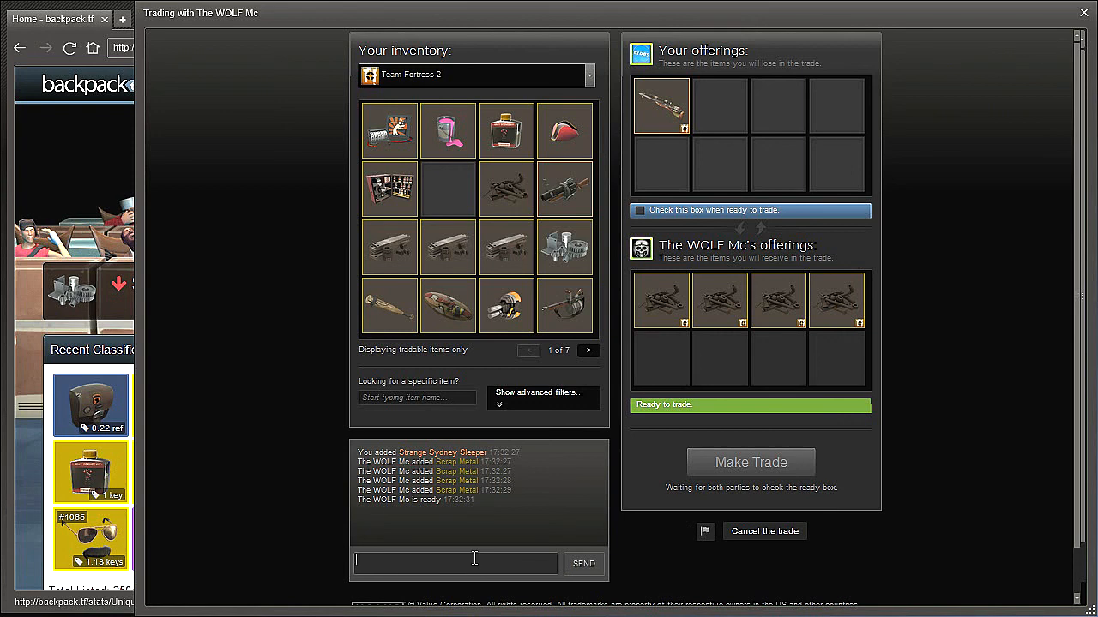
Step: Chat '.44 and a weapon', then complete the Sydney Sleeper trade for scrap and The Candy Cane
{"action": "type", "text": ".44 and"}
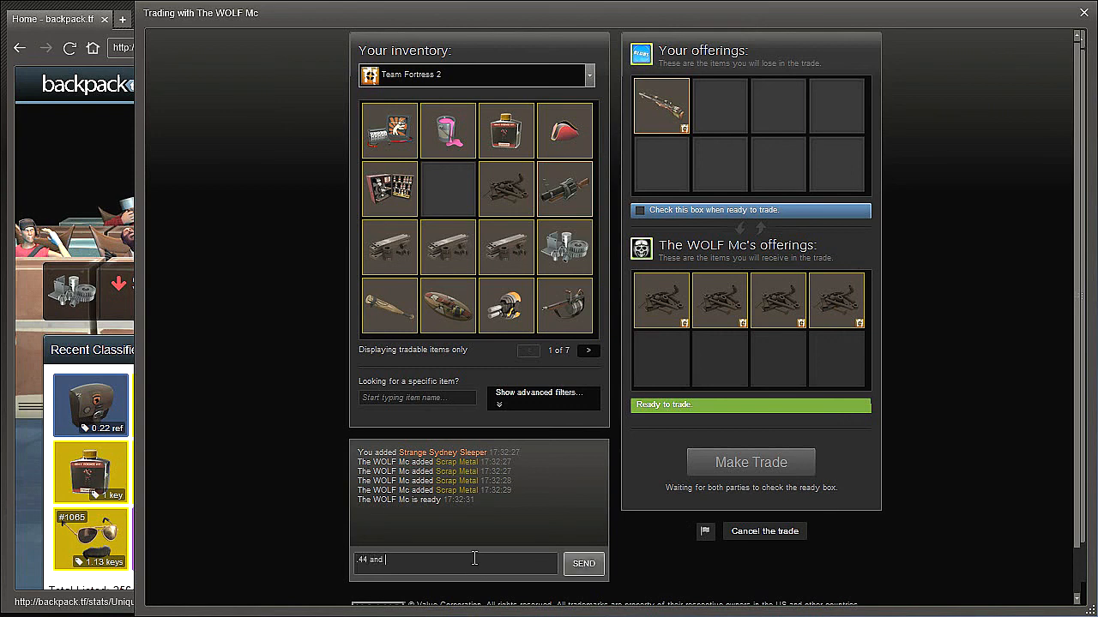
{"action": "type", "text": "a weapon"}
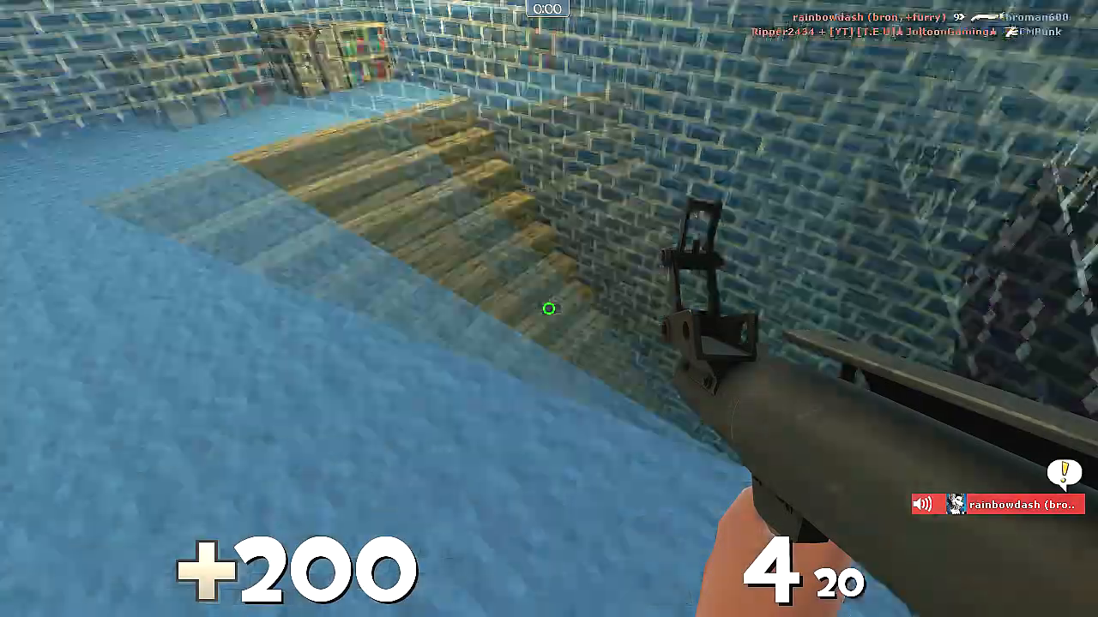
{"action": "mouse_move", "coordinate": [549, 309]}
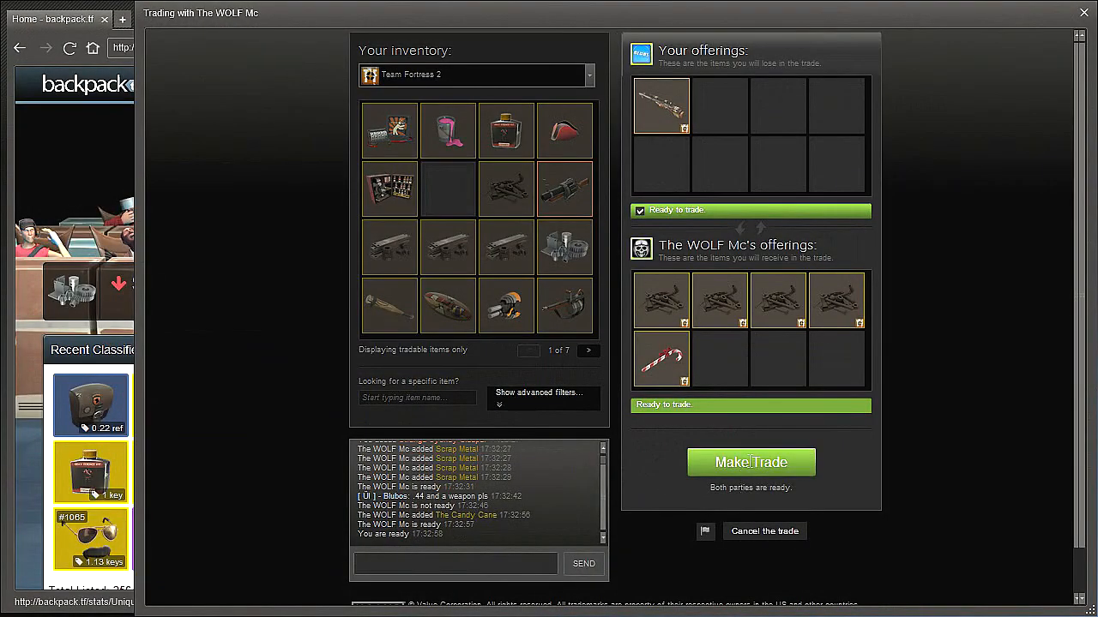
{"action": "left_click", "coordinate": [751, 462]}
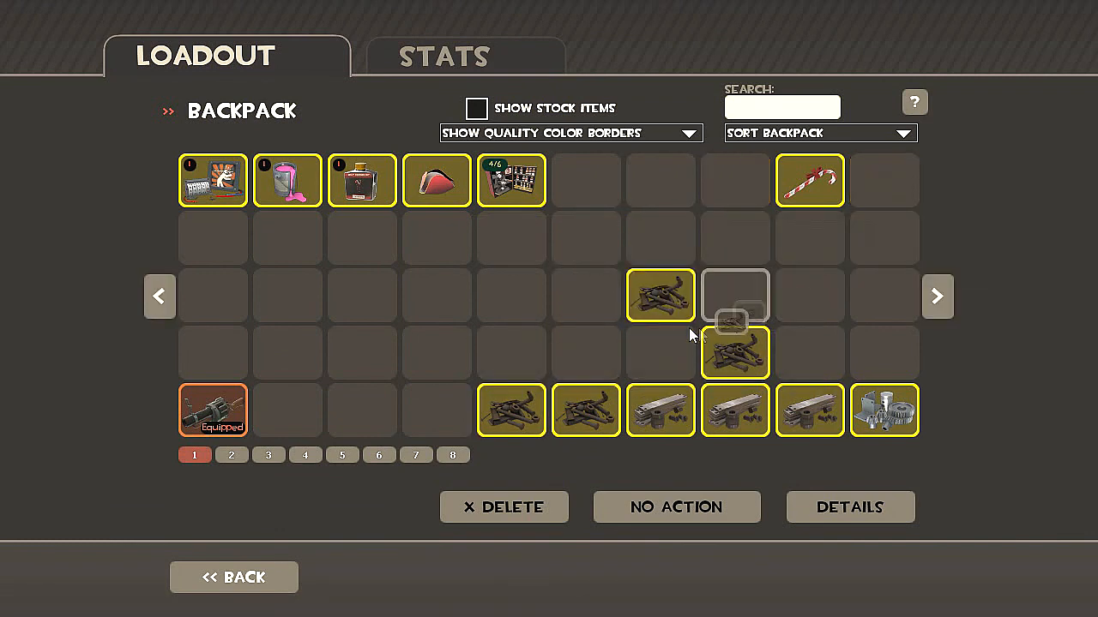
{"action": "left_click", "coordinate": [231, 454]}
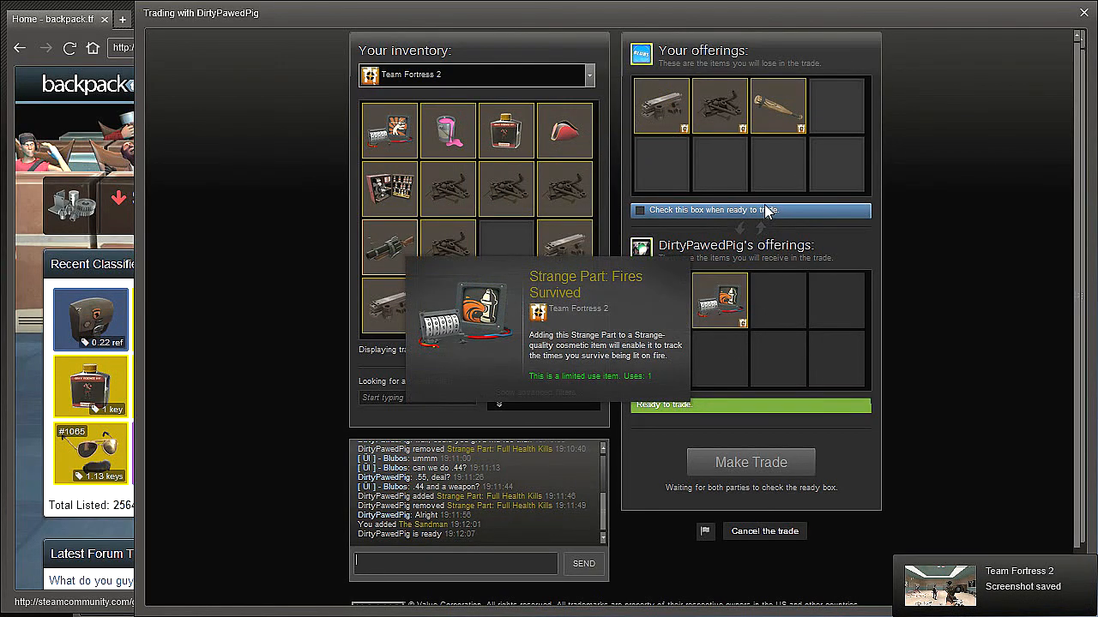
Step: Swap The Sandman for The Short Circuit and complete the Fires Survived trade
{"action": "left_click", "coordinate": [639, 211]}
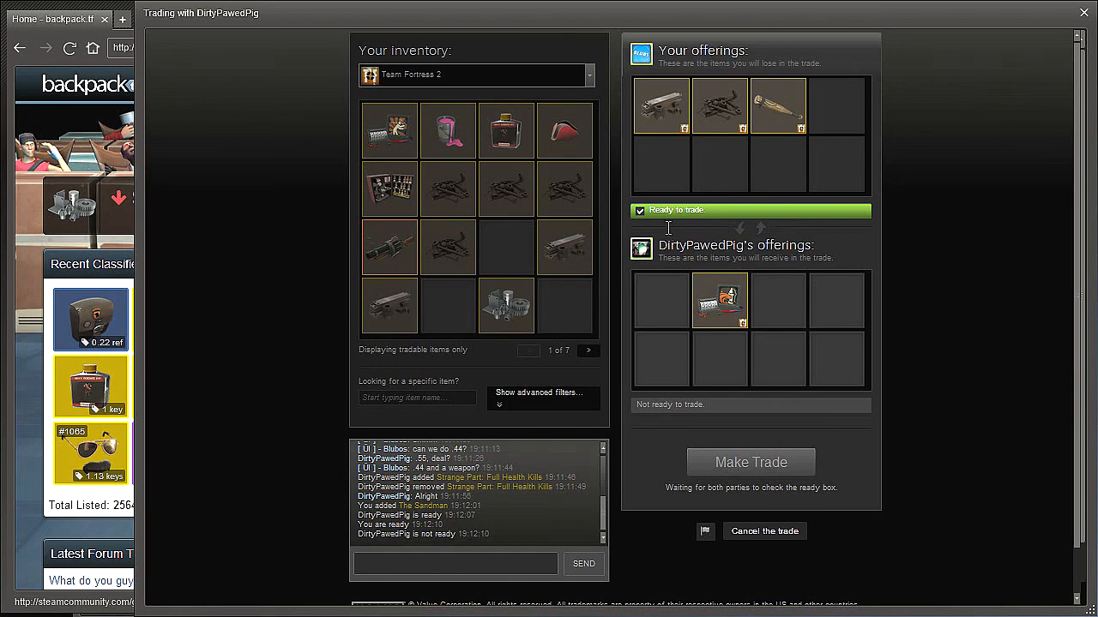
{"action": "left_click", "coordinate": [640, 210]}
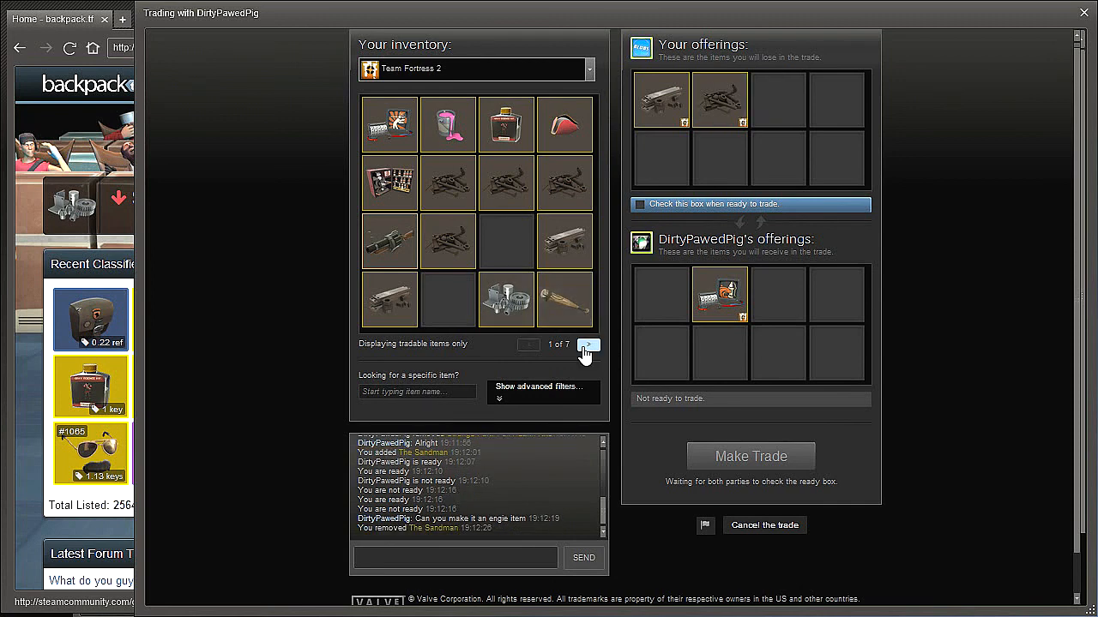
{"action": "left_click", "coordinate": [587, 345]}
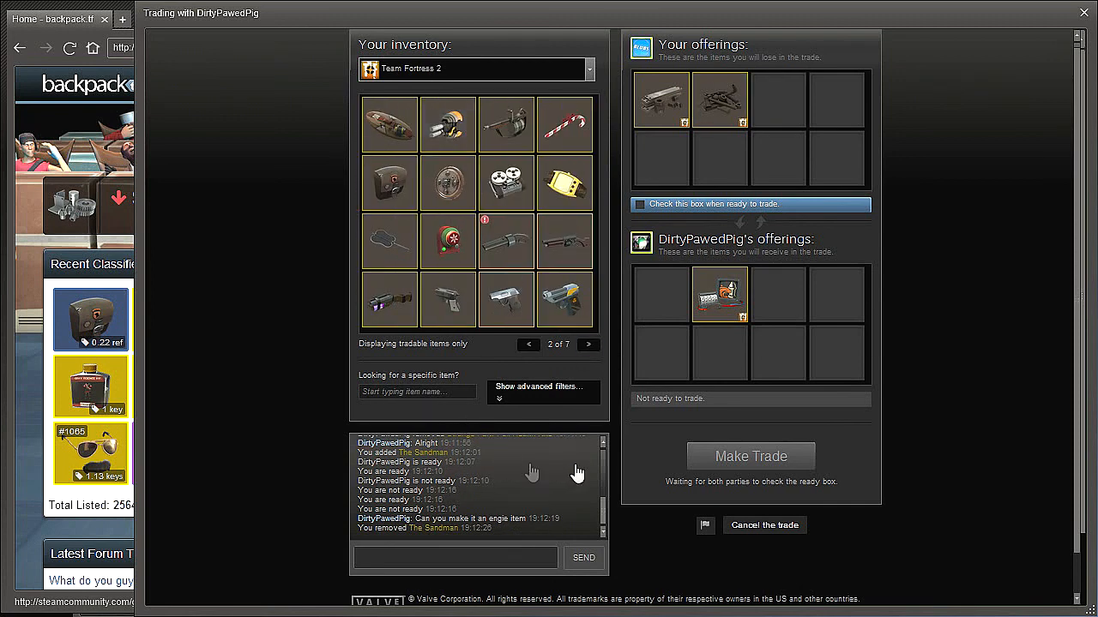
{"action": "left_click", "coordinate": [641, 204]}
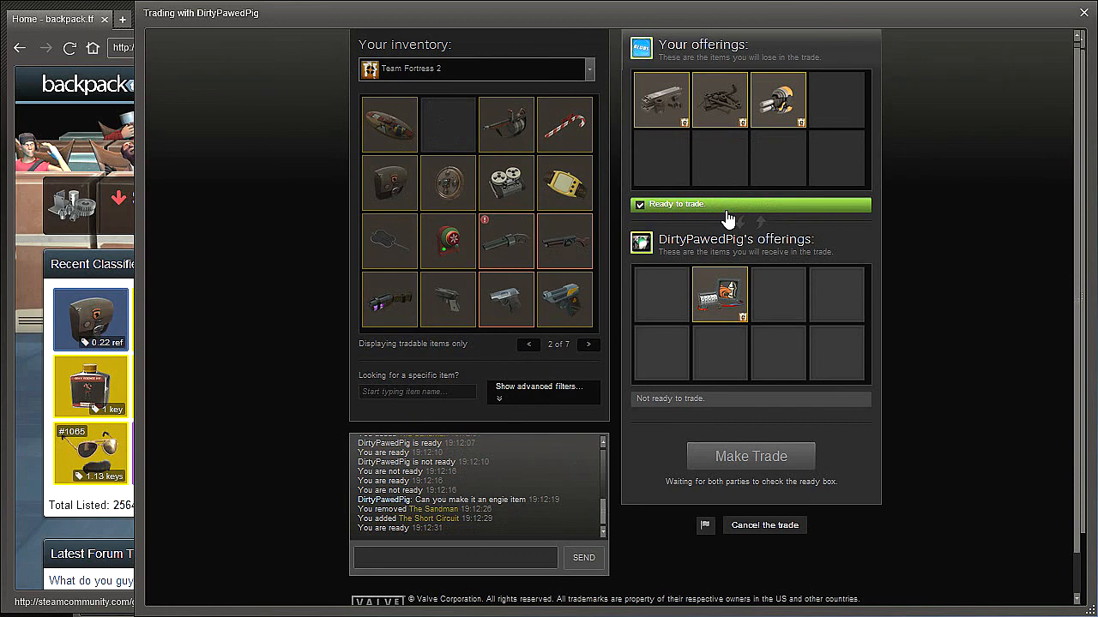
{"action": "mouse_move", "coordinate": [734, 307]}
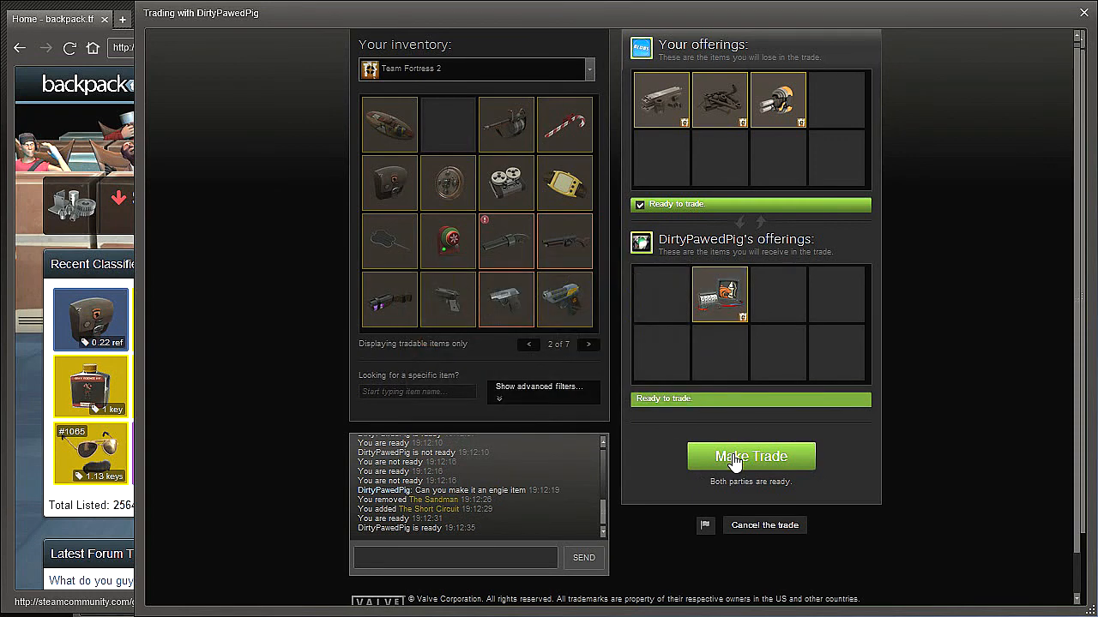
{"action": "left_click", "coordinate": [750, 456]}
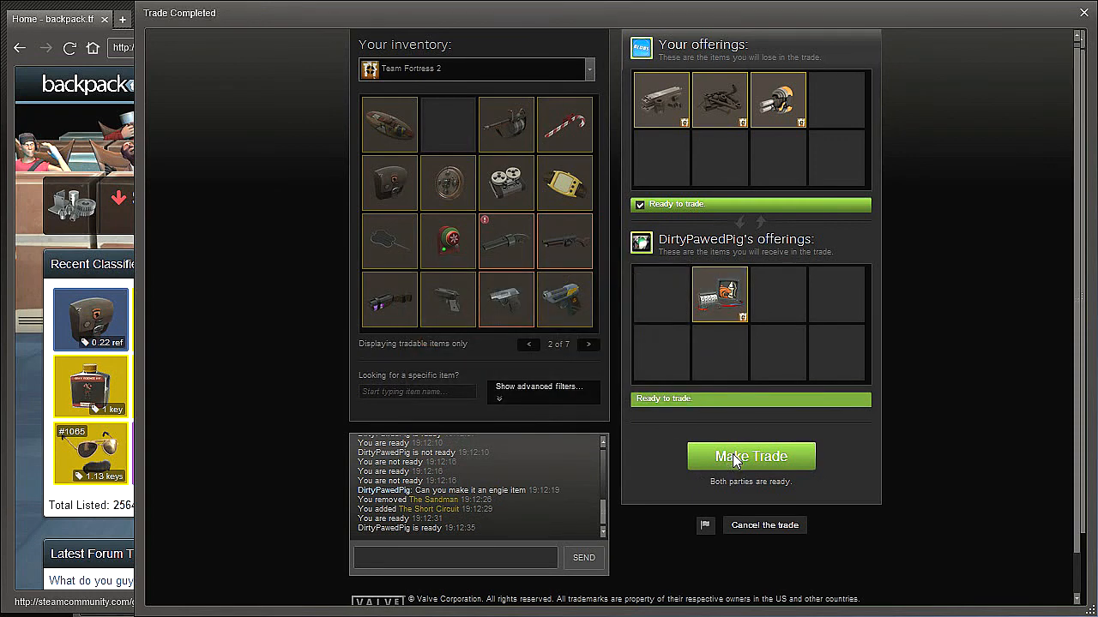
{"action": "left_click", "coordinate": [751, 456]}
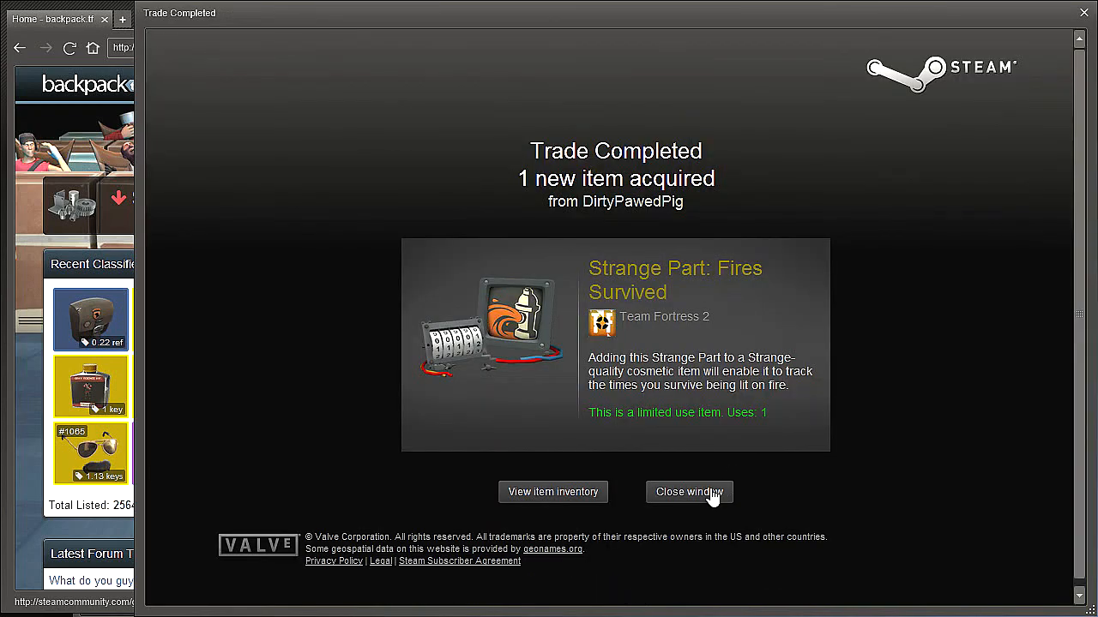
{"action": "left_click", "coordinate": [689, 492]}
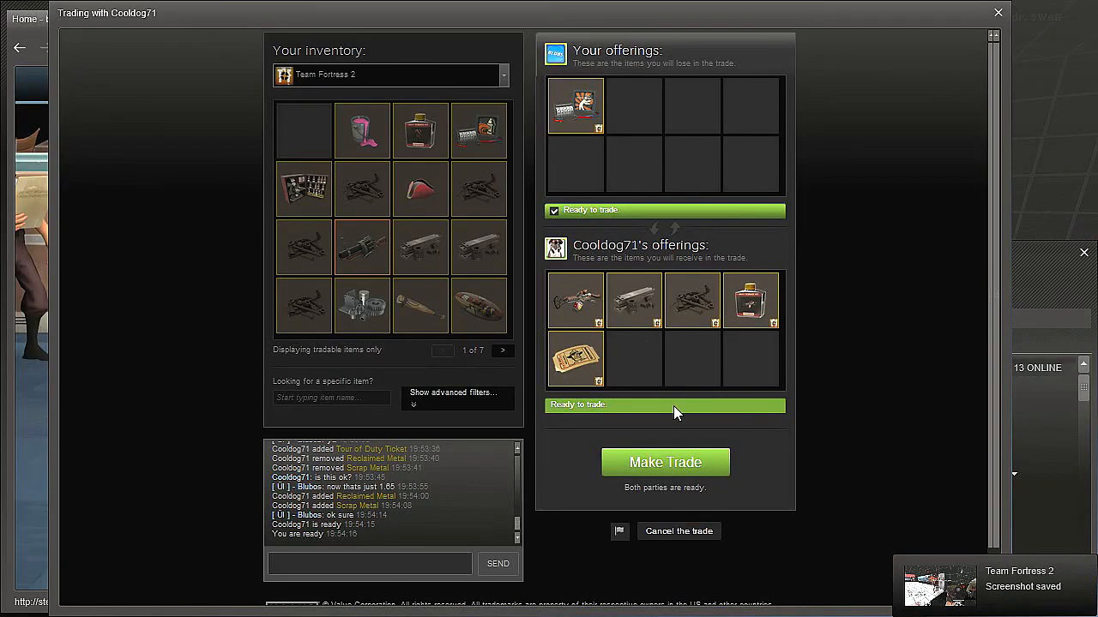
{"action": "mouse_move", "coordinate": [577, 105]}
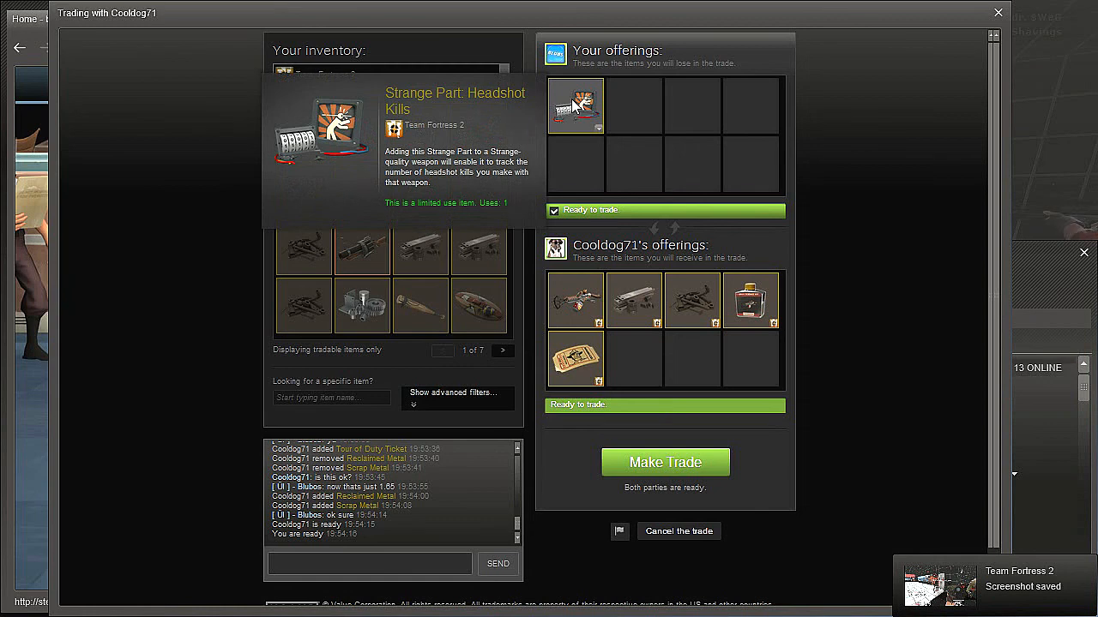
{"action": "mouse_move", "coordinate": [583, 311]}
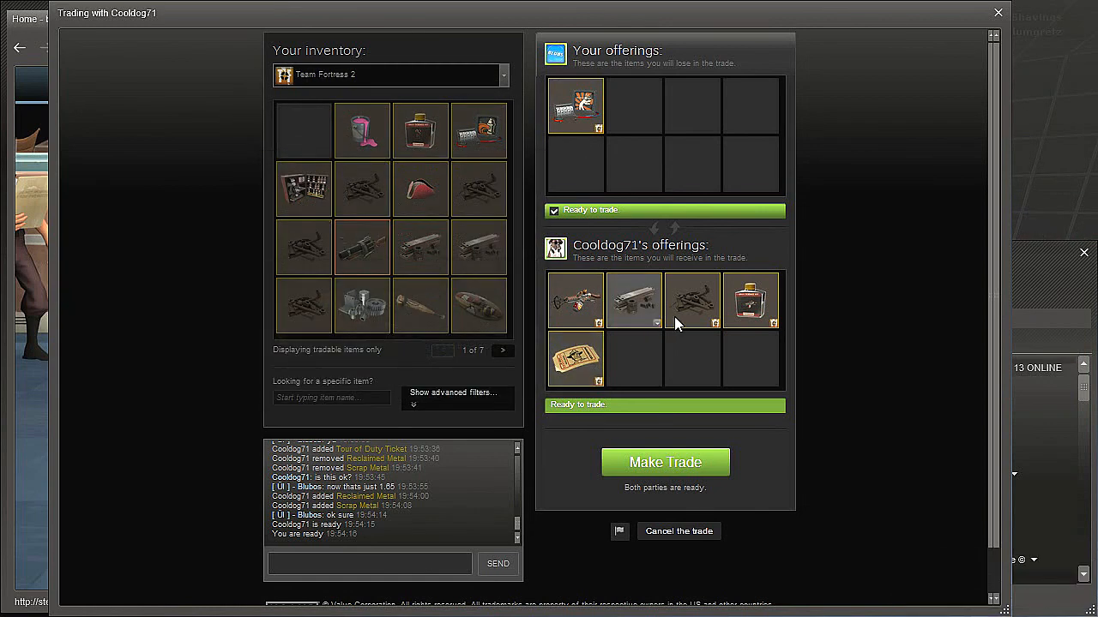
{"action": "mouse_move", "coordinate": [750, 300]}
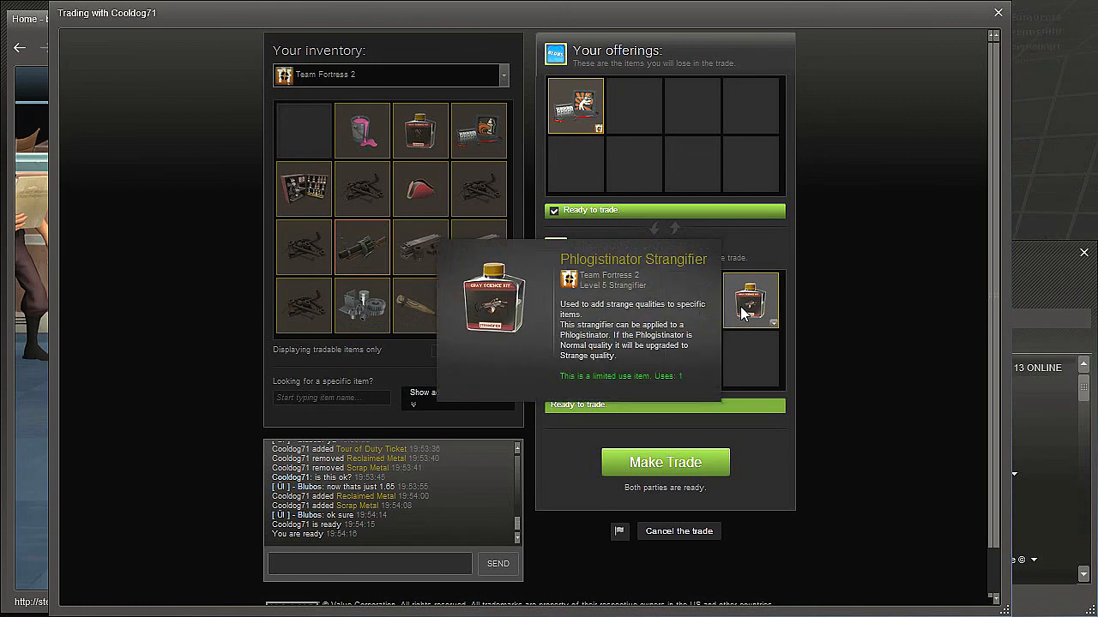
{"action": "mouse_move", "coordinate": [735, 418]}
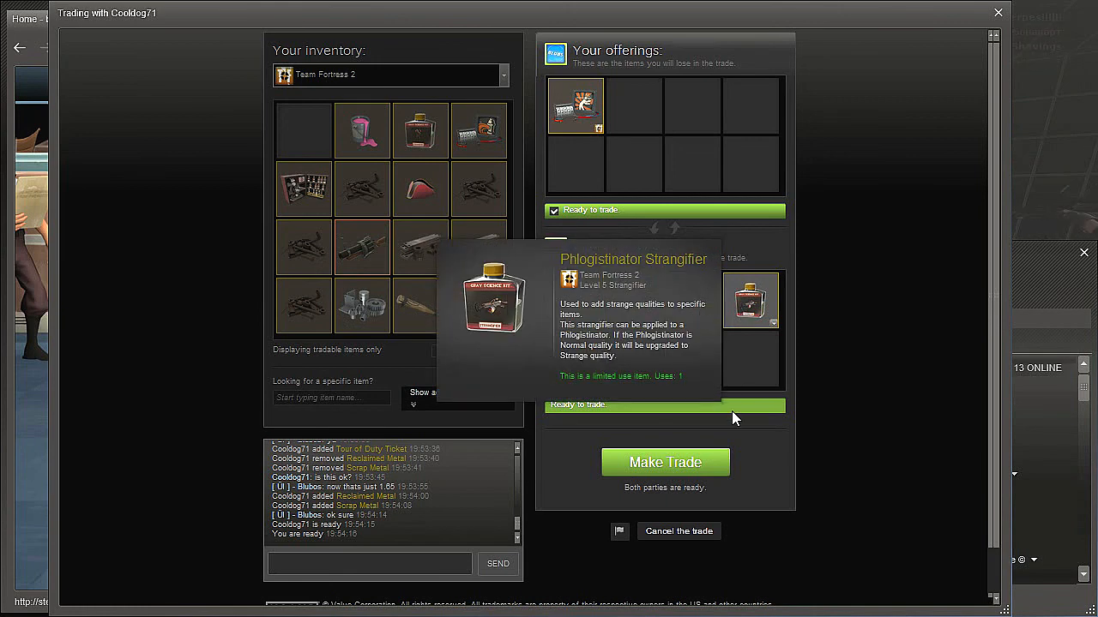
{"action": "mouse_move", "coordinate": [670, 478]}
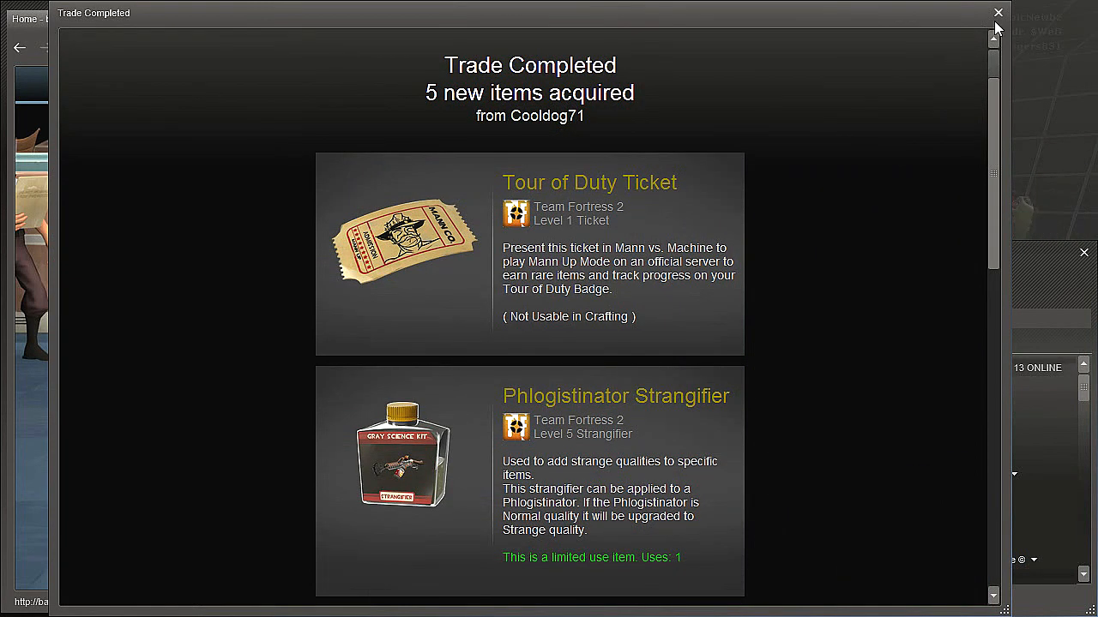
{"action": "left_click", "coordinate": [994, 12]}
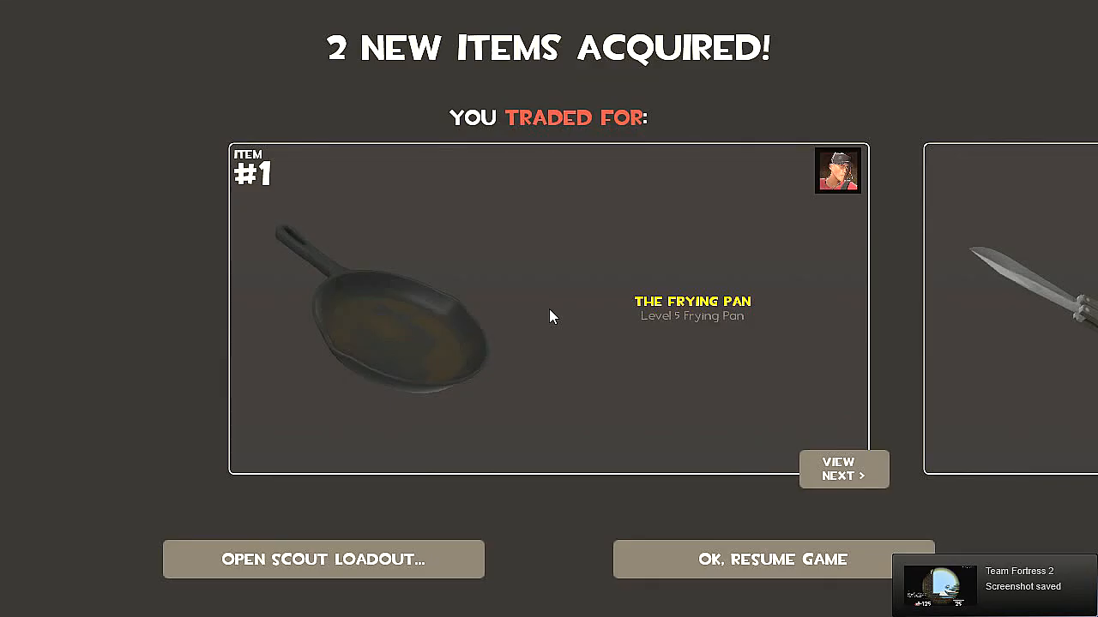
Step: View The Frying Pan and Strange Knife, then return to the game and open the Backpack
{"action": "left_click", "coordinate": [843, 469]}
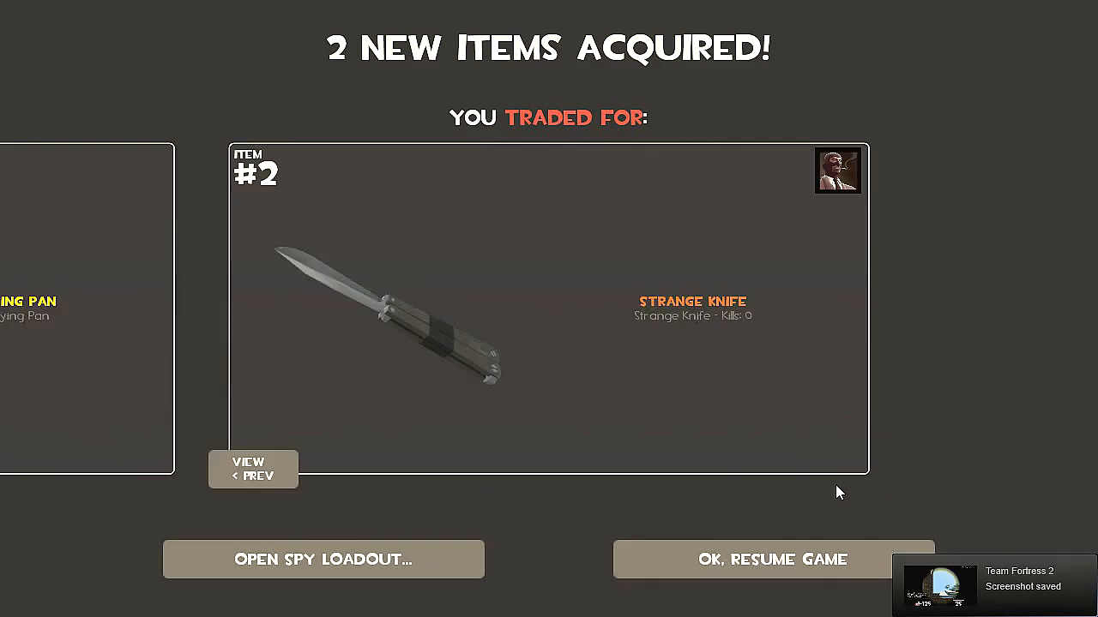
{"action": "left_click", "coordinate": [322, 559]}
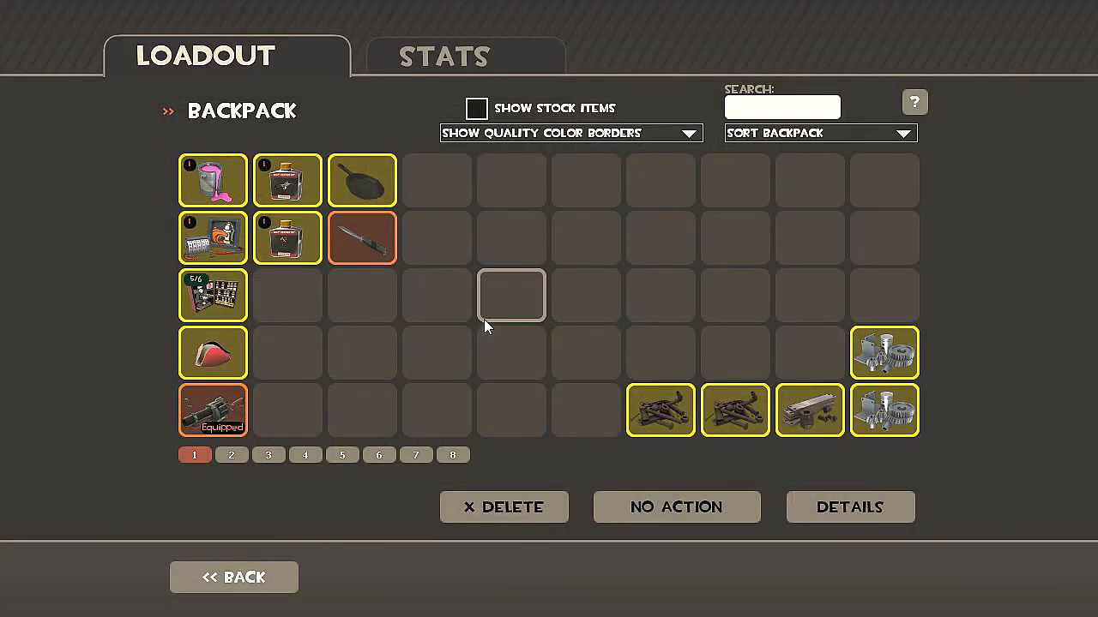
{"action": "left_click", "coordinate": [234, 578]}
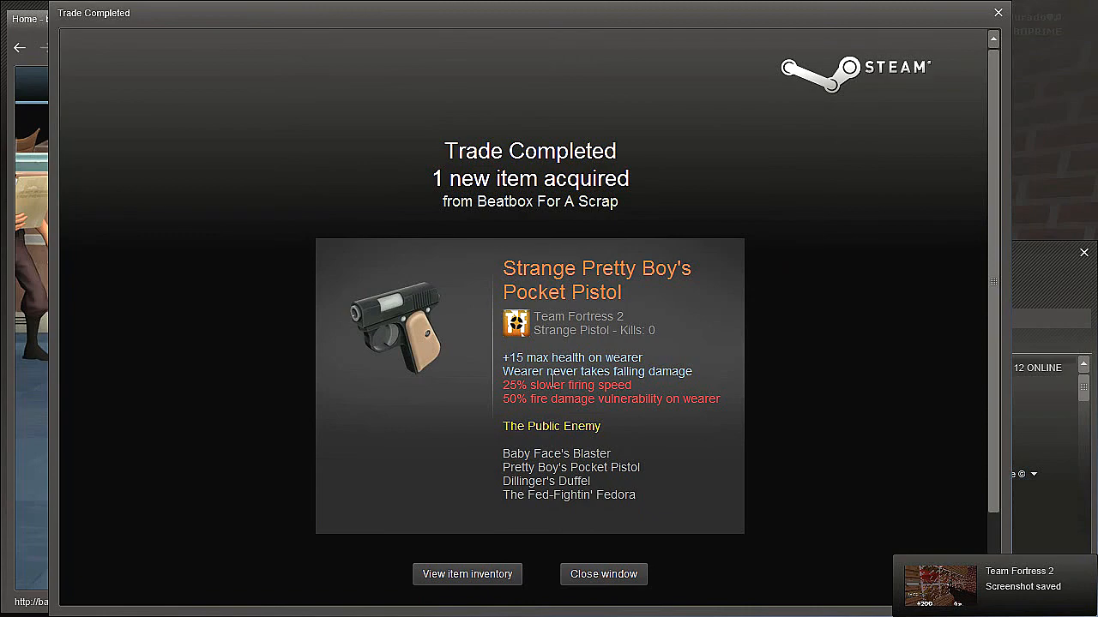
{"action": "mouse_move", "coordinate": [1025, 42]}
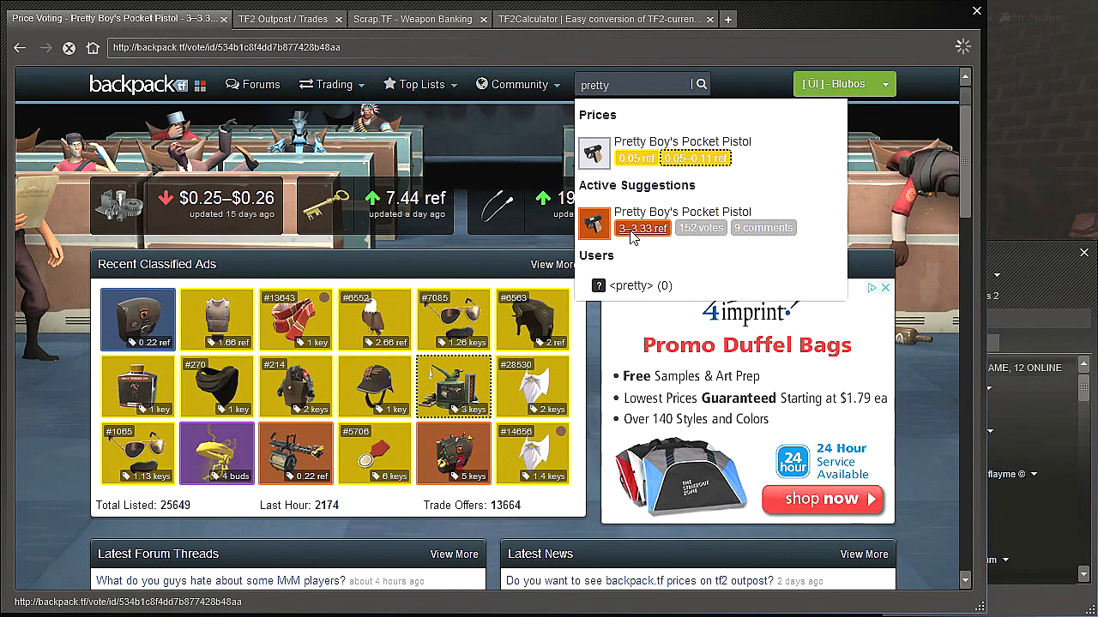
{"action": "mouse_move", "coordinate": [618, 255]}
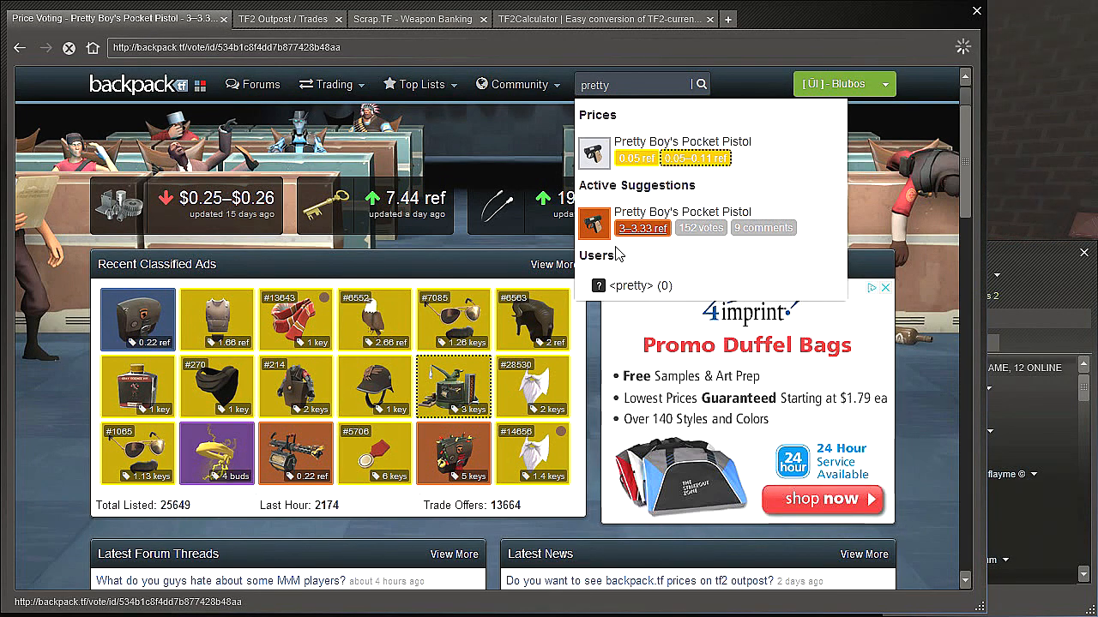
{"action": "mouse_move", "coordinate": [611, 270]}
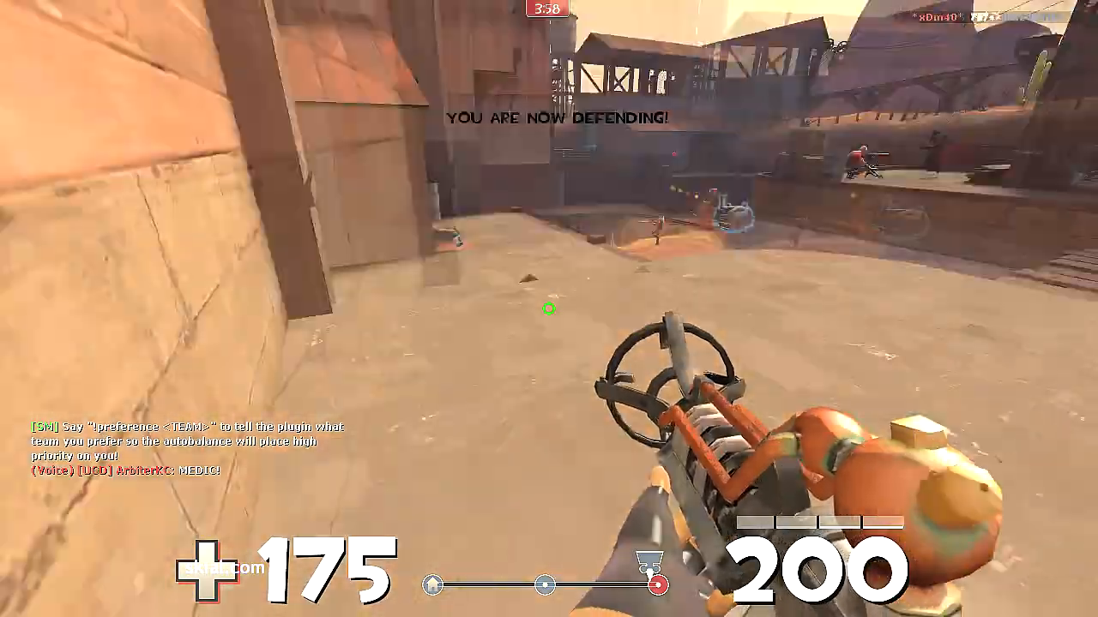
{"action": "mouse_move", "coordinate": [549, 309]}
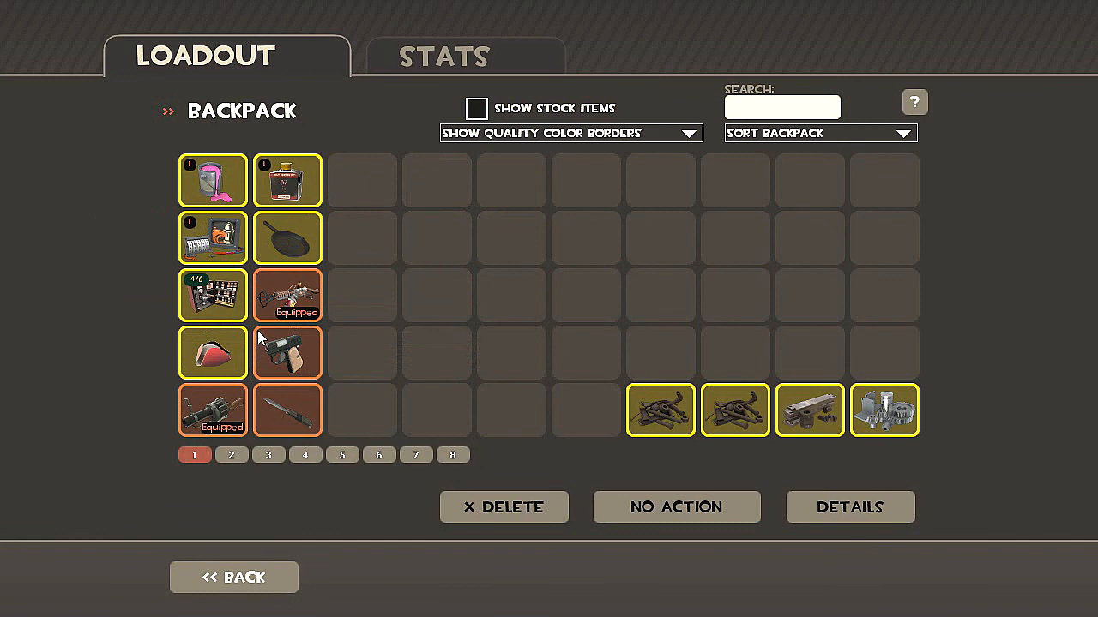
{"action": "mouse_move", "coordinate": [285, 290]}
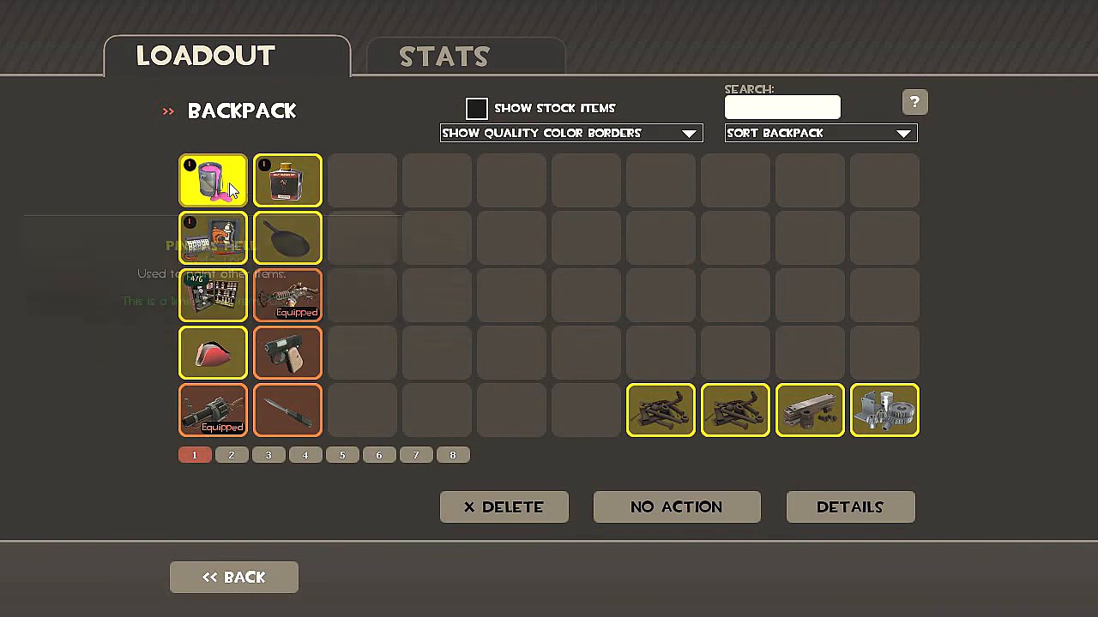
{"action": "mouse_move", "coordinate": [212, 352]}
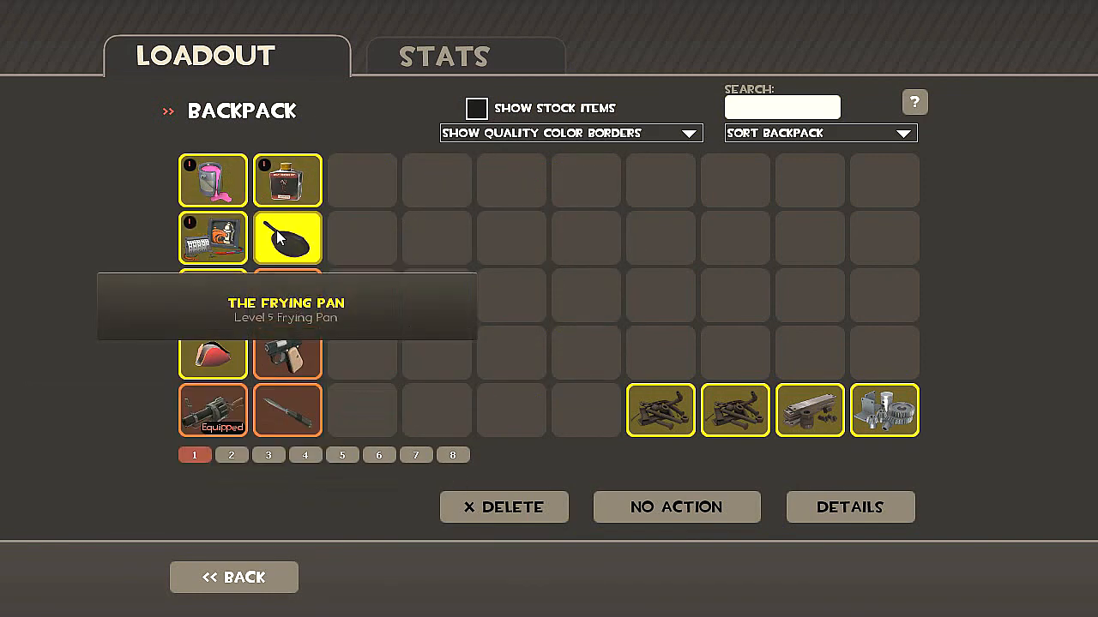
{"action": "mouse_move", "coordinate": [539, 386]}
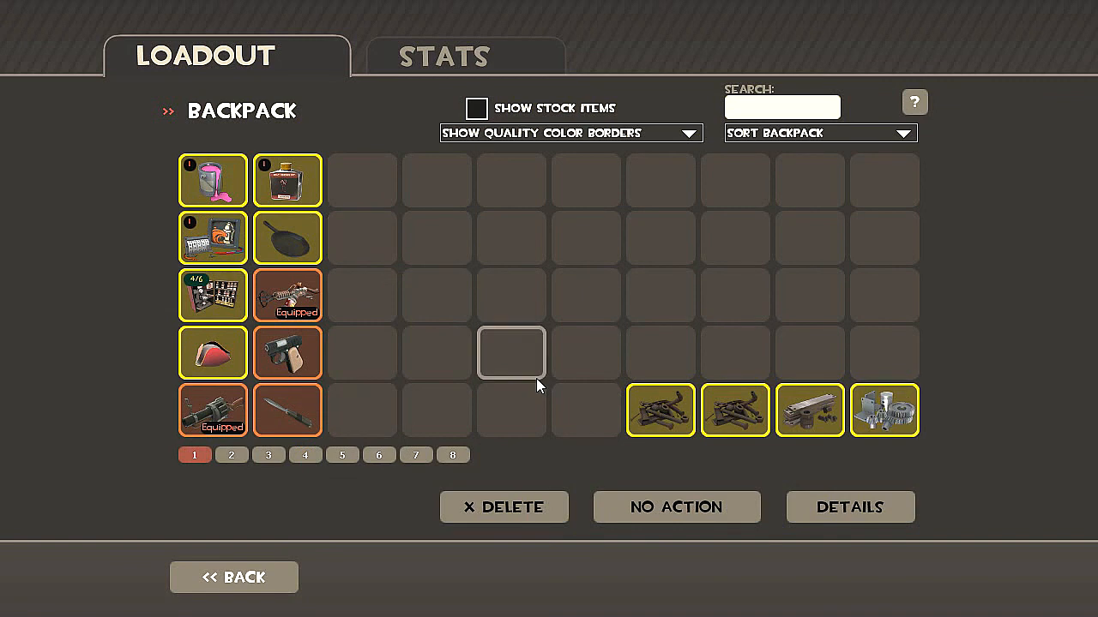